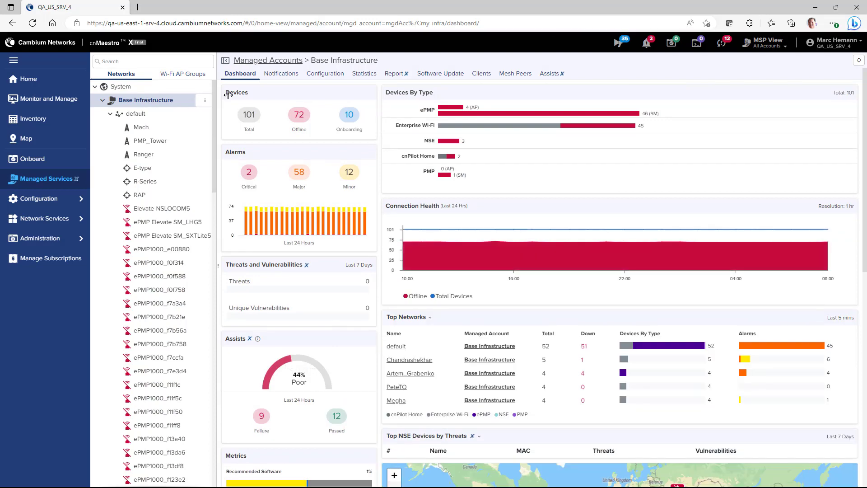
# Step: View the account's Assists results and show the failed 'Ensure Basic User Password is not default' assist's details
pyautogui.click(549, 73)
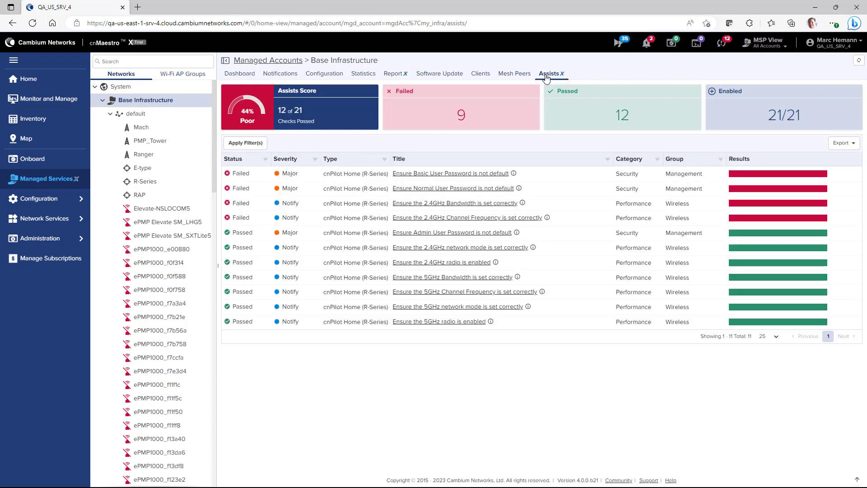
pyautogui.moveTo(549, 80)
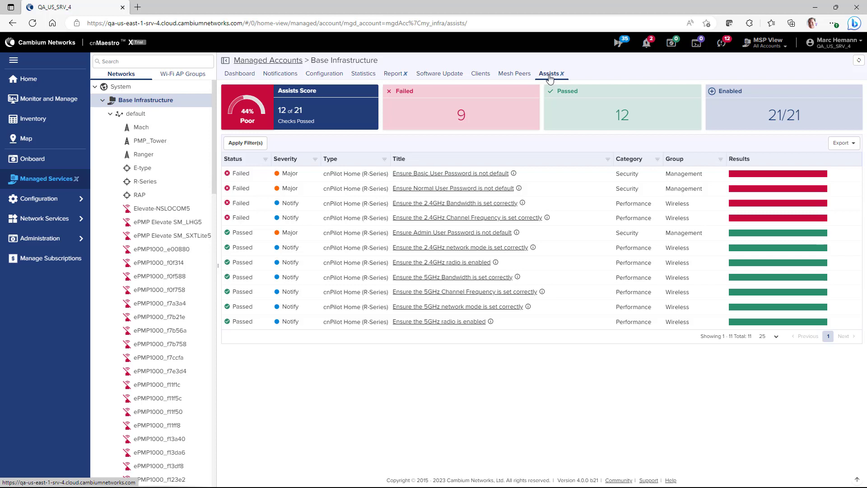
pyautogui.moveTo(547, 80)
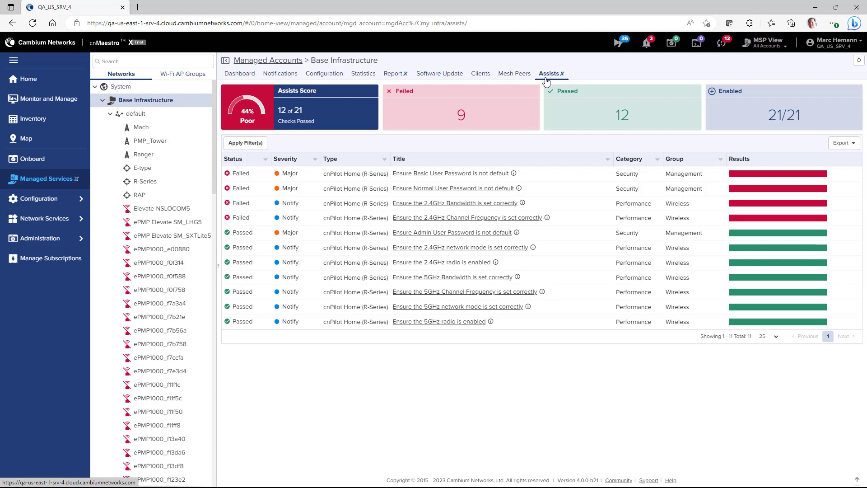
pyautogui.moveTo(545, 83)
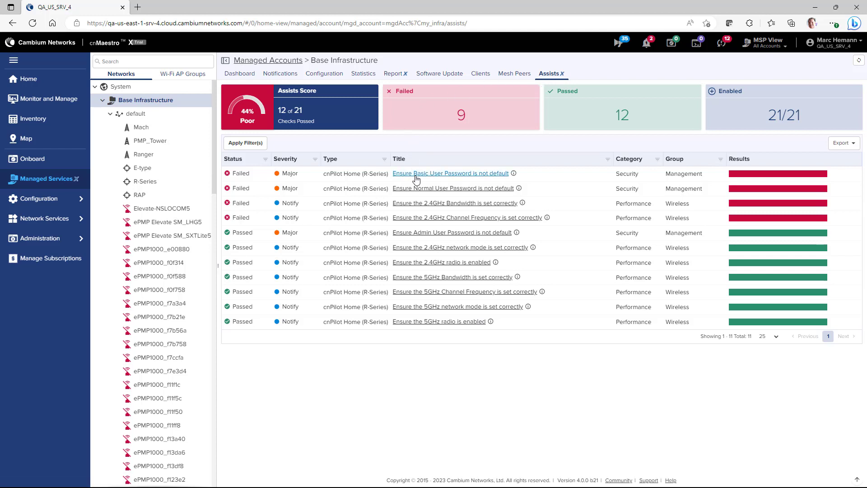
pyautogui.click(450, 173)
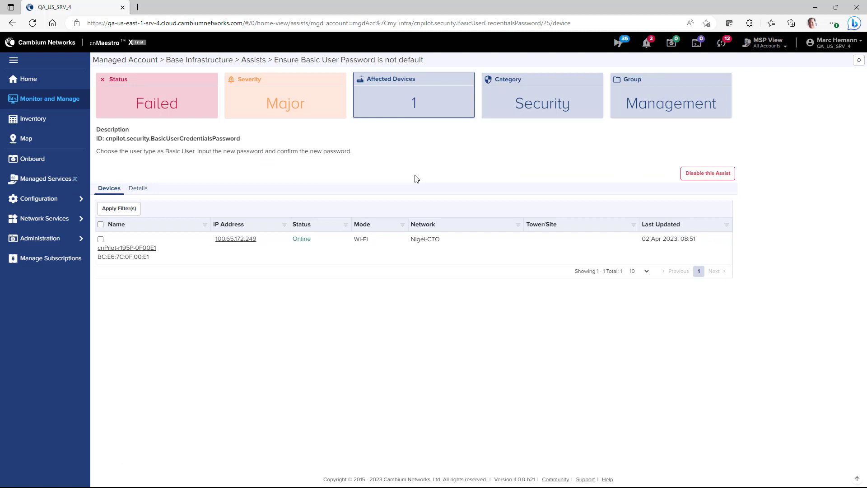
pyautogui.moveTo(127, 248)
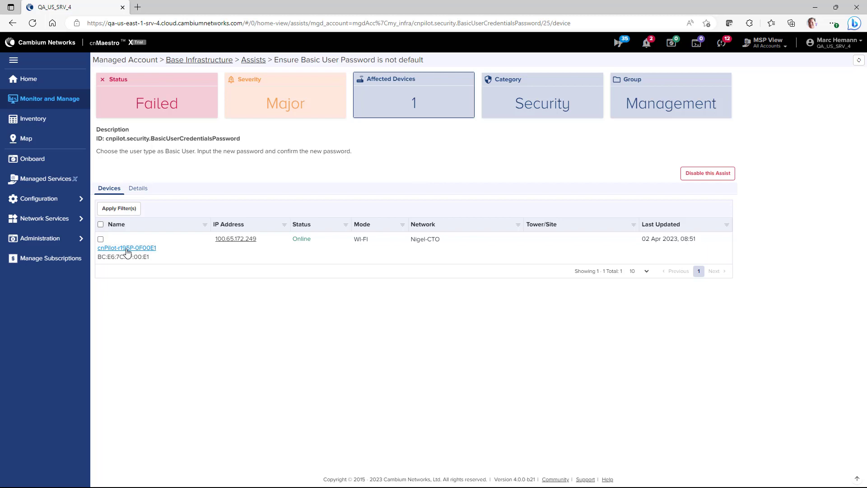
# Step: Visit the affected access point's dashboard and its Configuration page
pyautogui.click(127, 247)
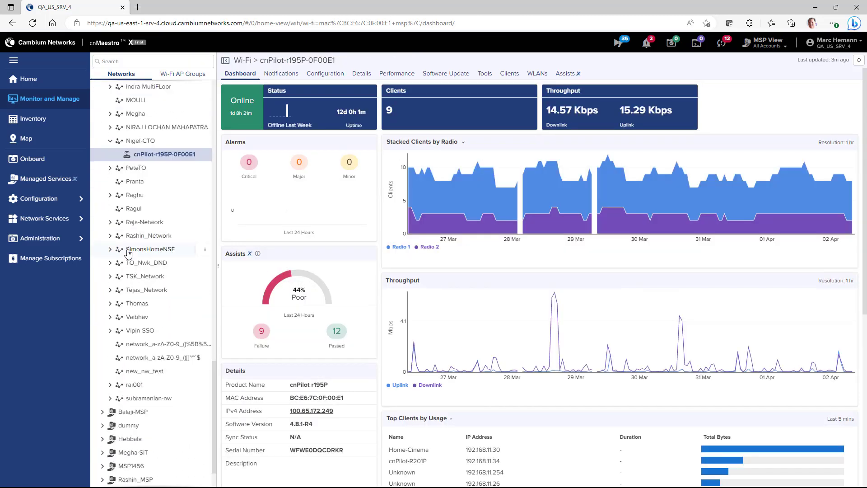
pyautogui.moveTo(149, 235)
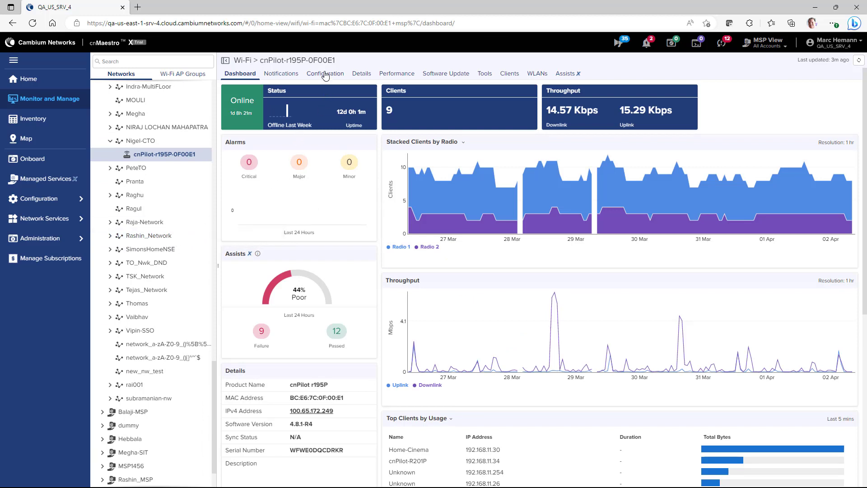
pyautogui.click(325, 73)
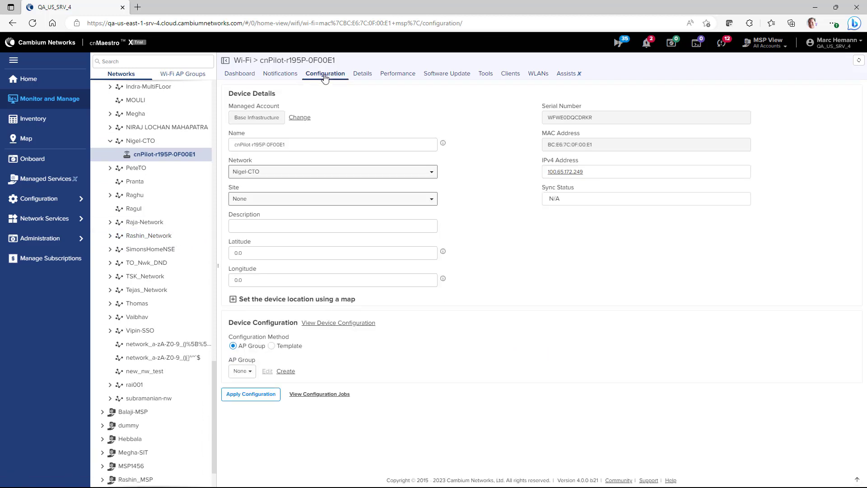
pyautogui.click(251, 394)
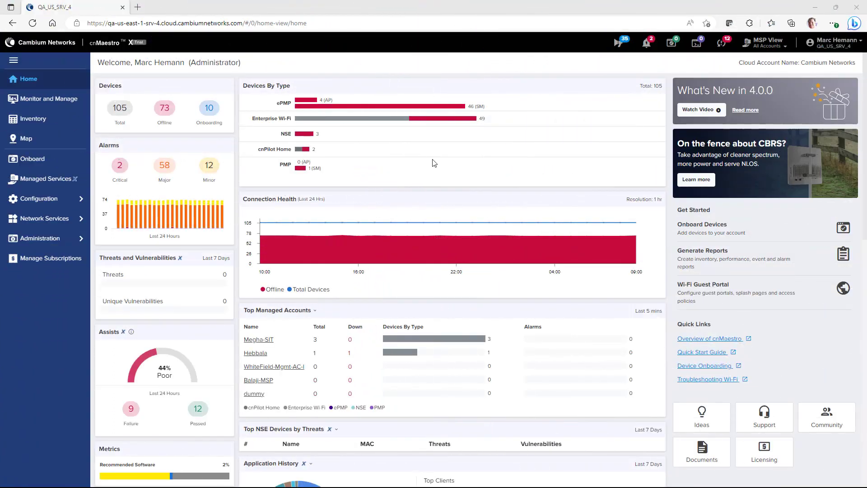
# Step: Show NSE group 132.r15's VPN and RADIUS Server settings and toggle Enable 2FA for client VPN
pyautogui.click(40, 198)
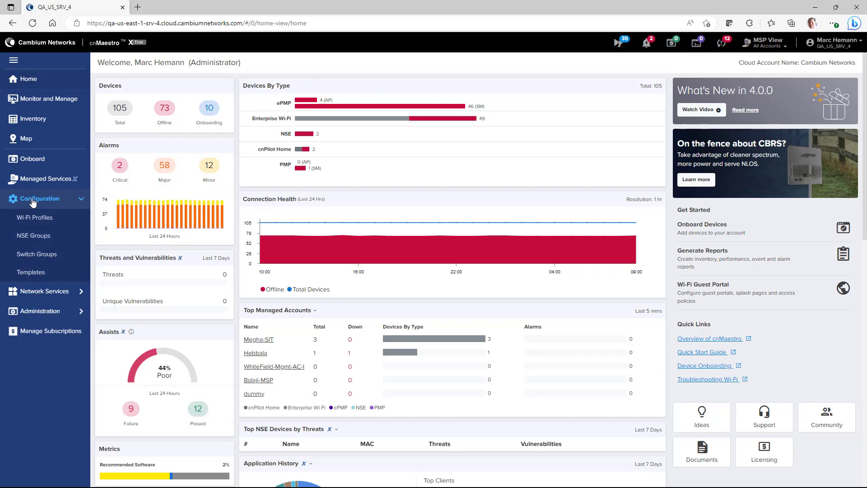
pyautogui.click(37, 235)
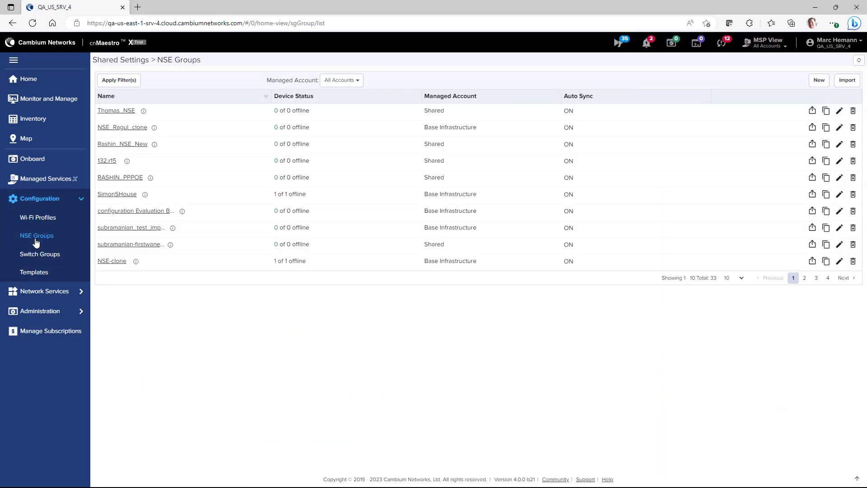
pyautogui.click(107, 161)
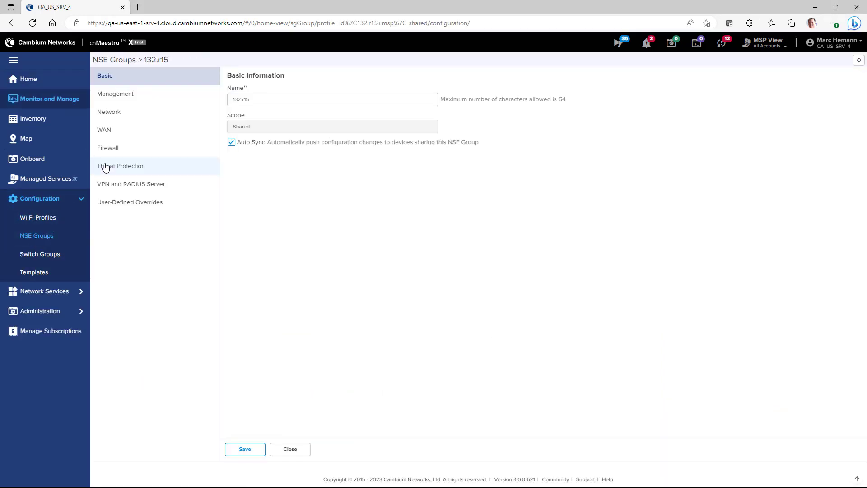
pyautogui.click(131, 184)
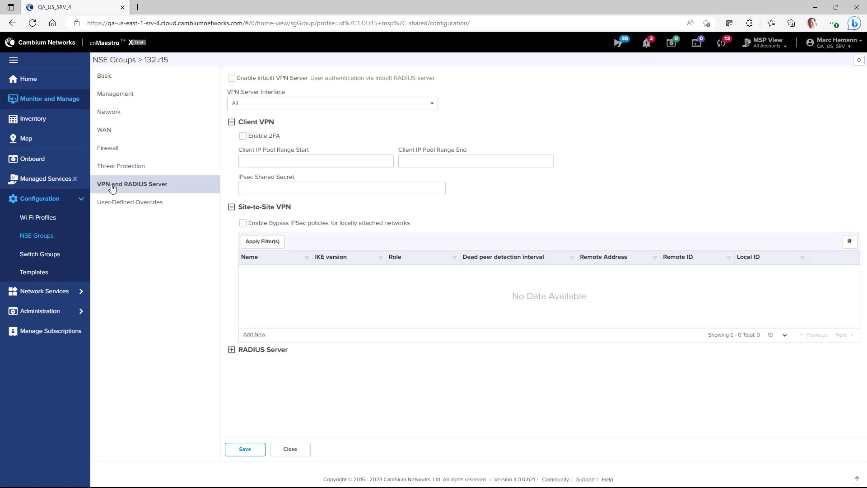
pyautogui.moveTo(132, 171)
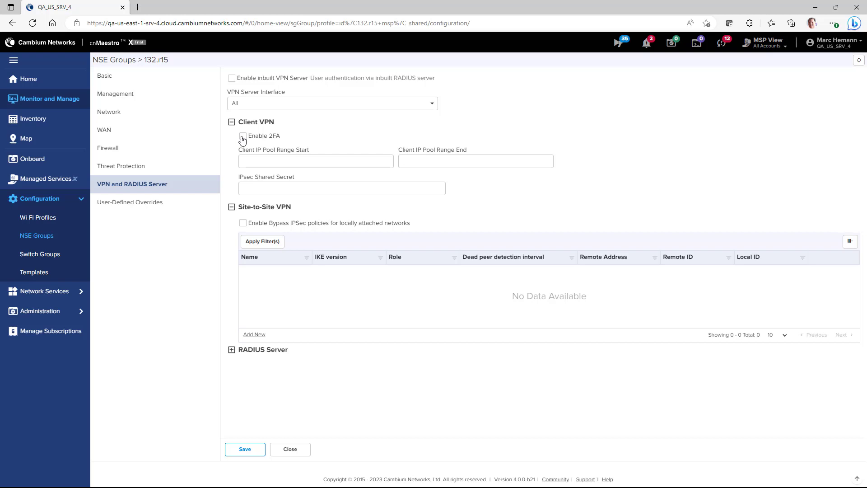
pyautogui.click(243, 136)
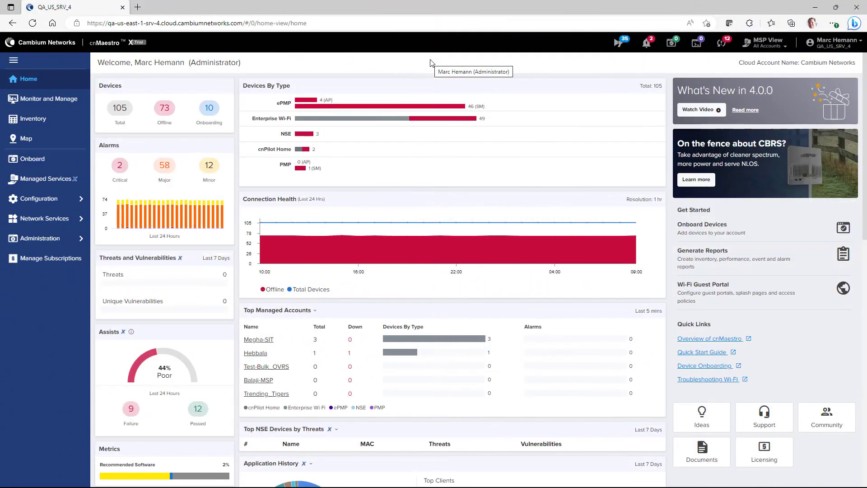
pyautogui.moveTo(39, 202)
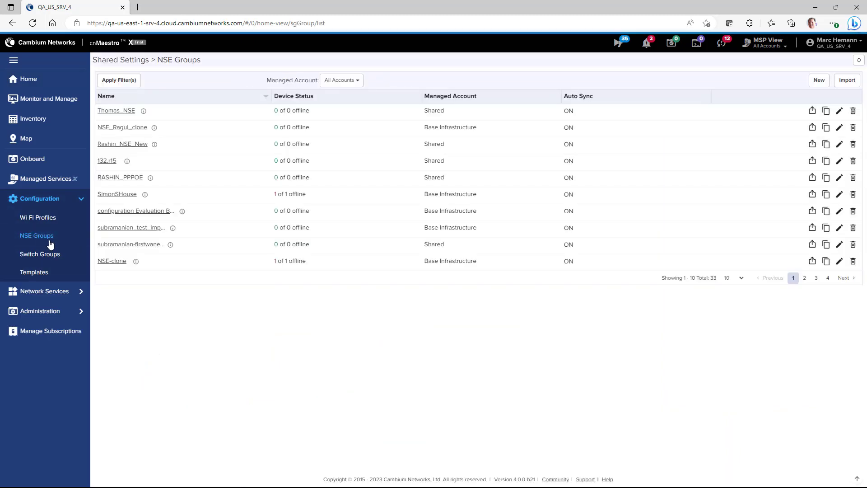
# Step: Go to NSE group 132.r15's WAN settings and start a new flow preference
pyautogui.click(107, 160)
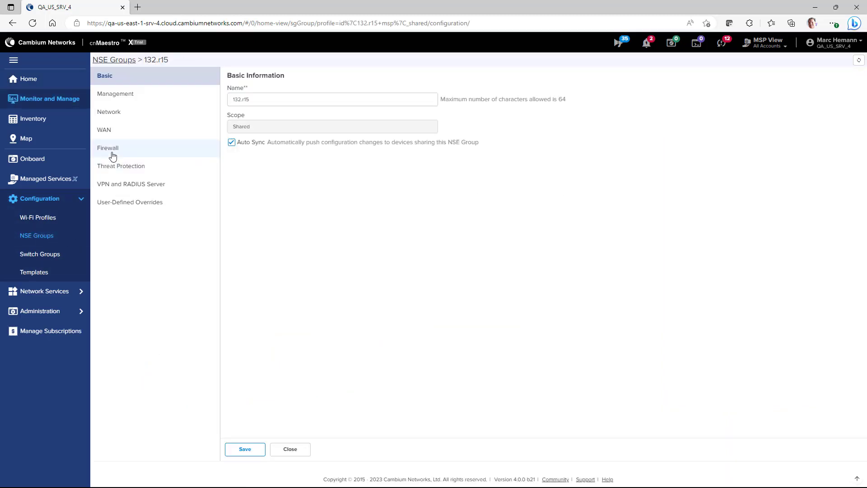
pyautogui.click(104, 130)
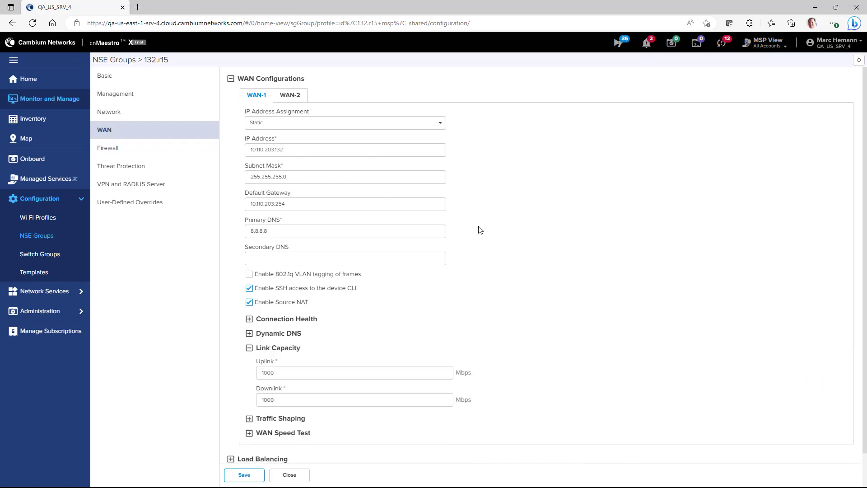
pyautogui.scroll(-3)
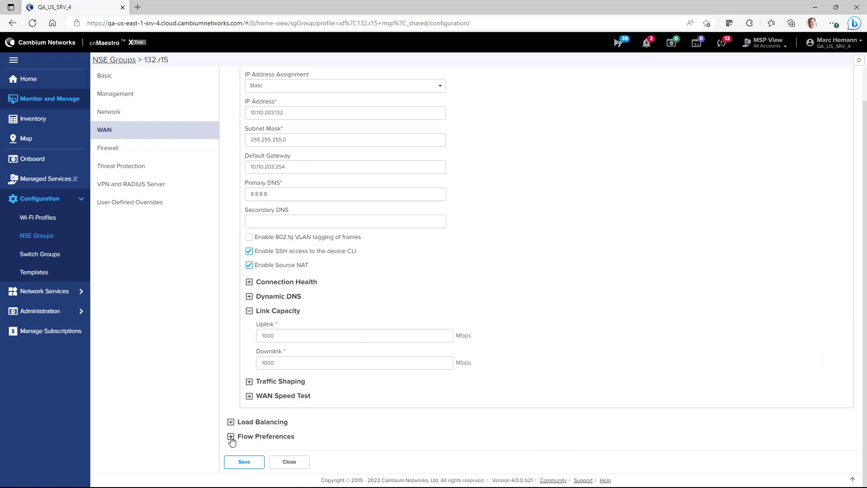
pyautogui.click(231, 436)
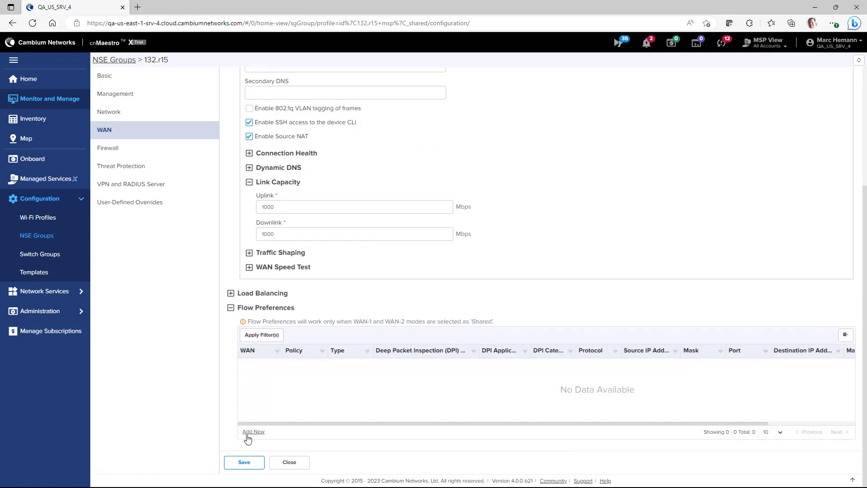
pyautogui.moveTo(258, 435)
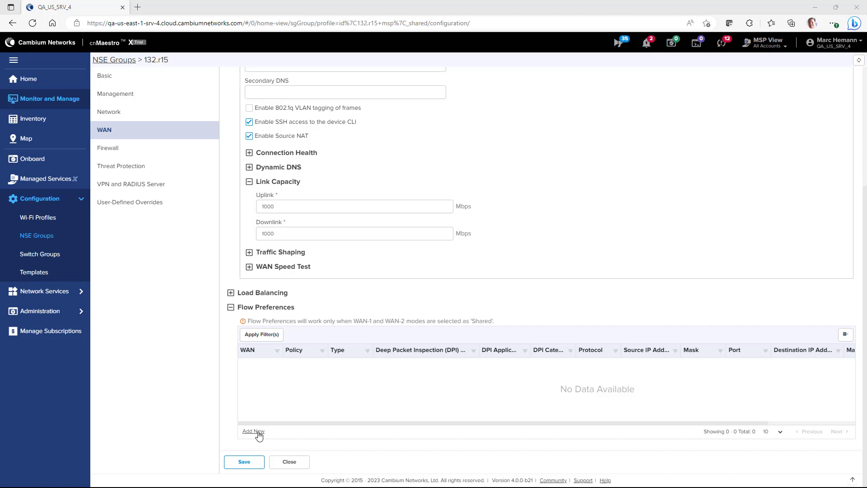
pyautogui.click(253, 431)
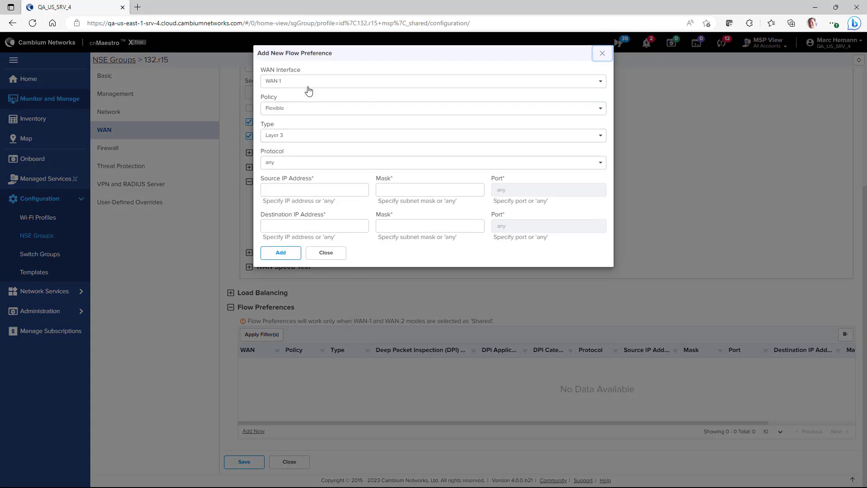
# Step: Set the rule to interface WAN-1, policy Flexible and type Layer 7
pyautogui.click(432, 80)
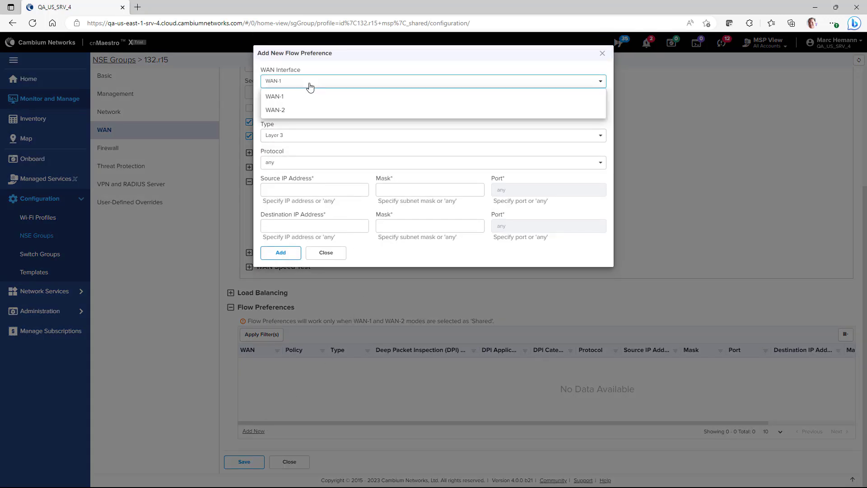
pyautogui.click(274, 97)
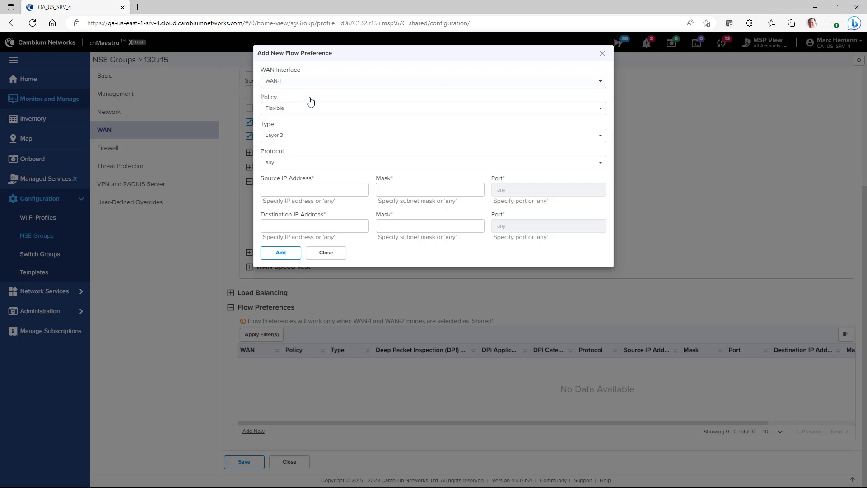
pyautogui.click(432, 108)
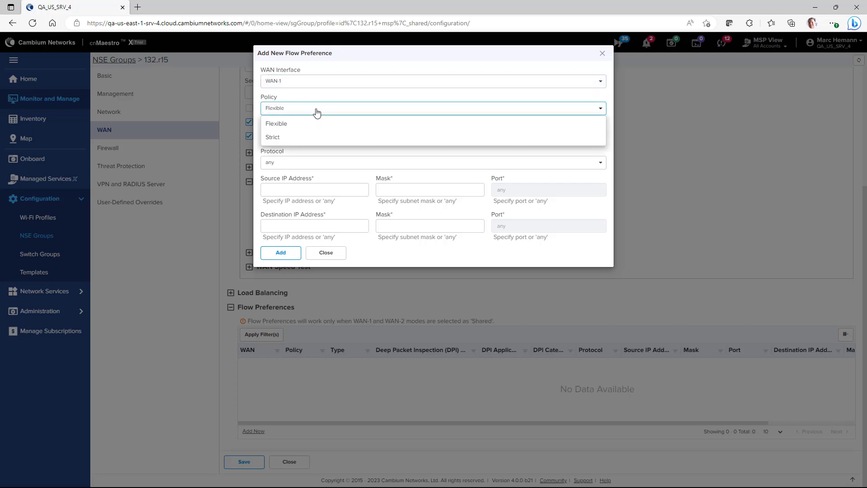
pyautogui.moveTo(314, 123)
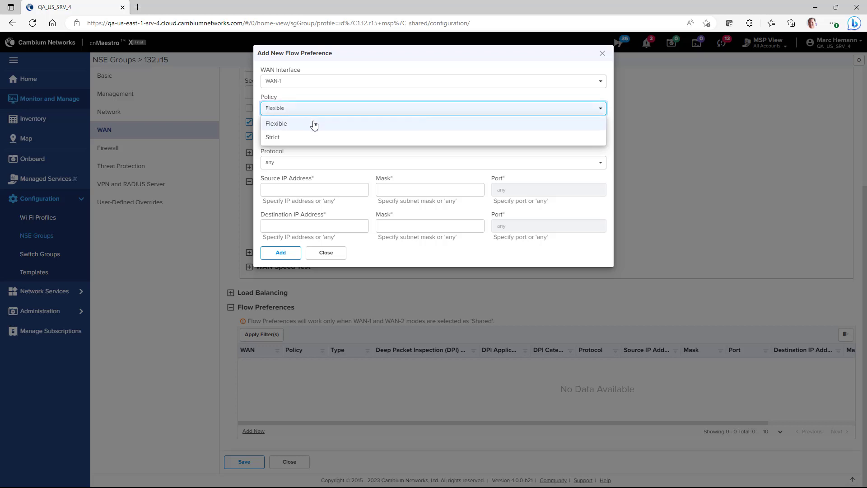
pyautogui.click(277, 124)
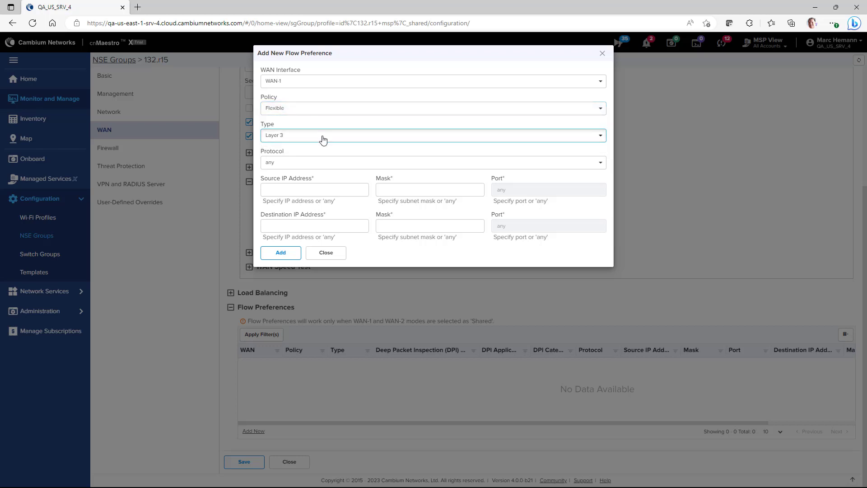
pyautogui.click(433, 135)
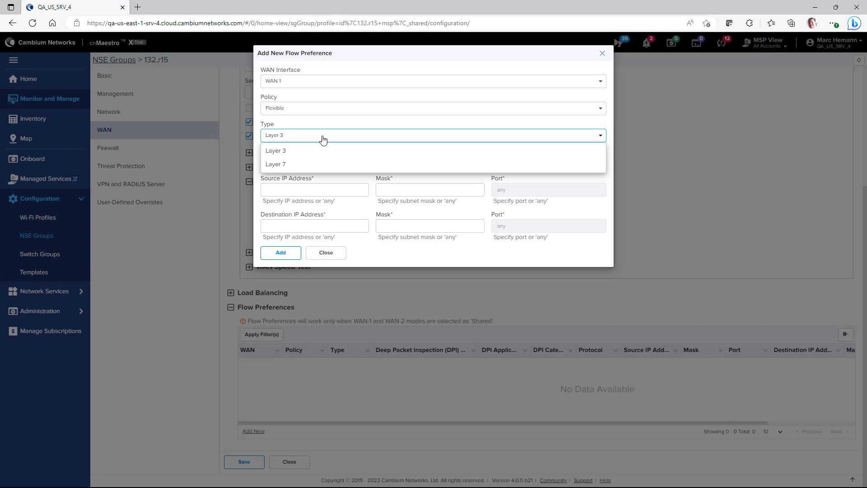
pyautogui.click(276, 163)
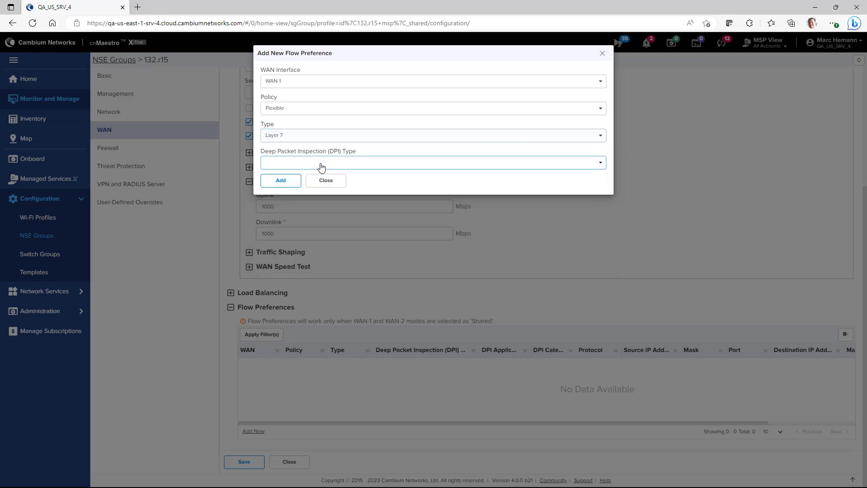
# Step: Set DPI type Application, choose Microsoft Teams via 'micro' search, and add the rule
pyautogui.click(280, 181)
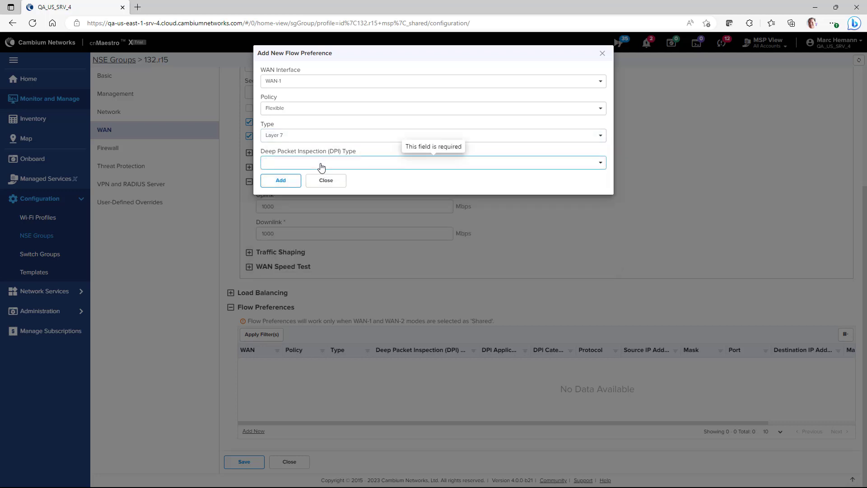
pyautogui.click(432, 162)
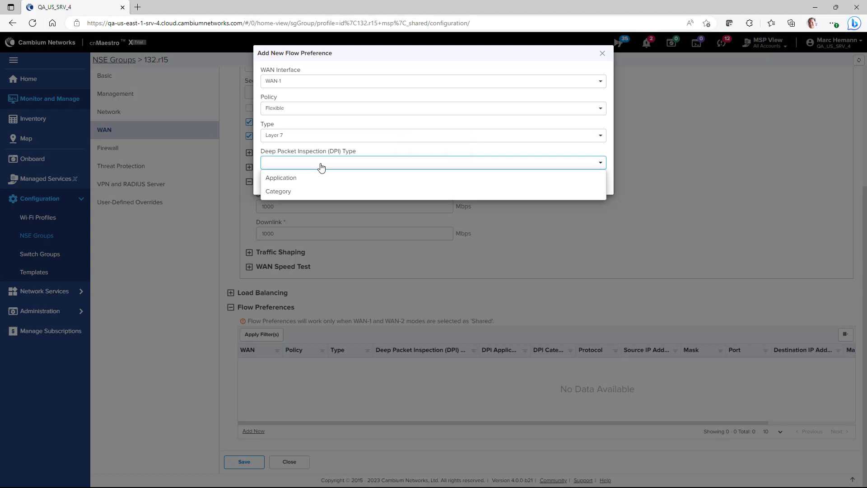
pyautogui.moveTo(319, 173)
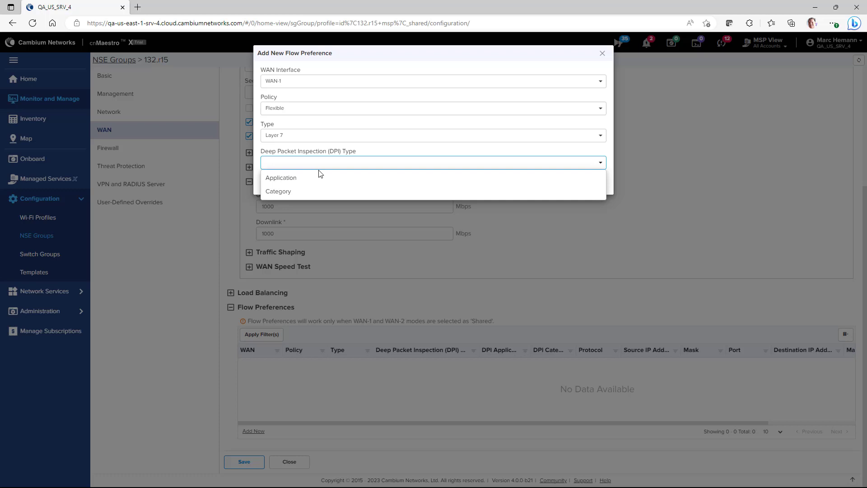
pyautogui.moveTo(316, 192)
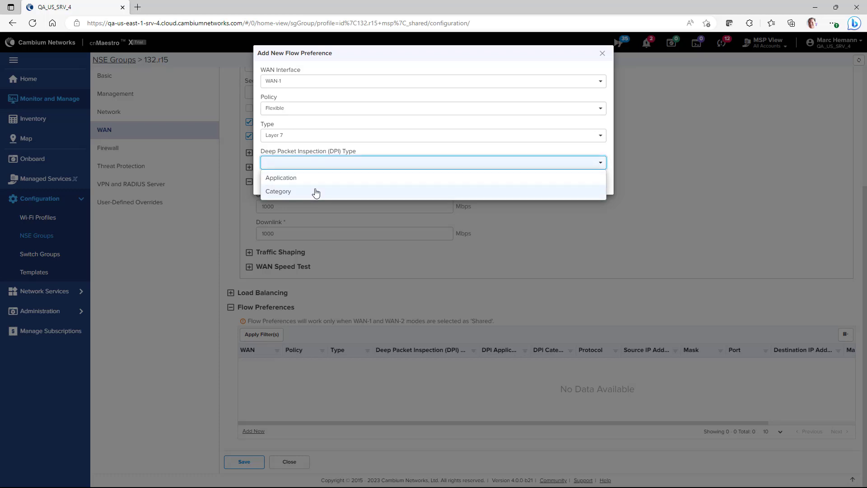
pyautogui.click(280, 178)
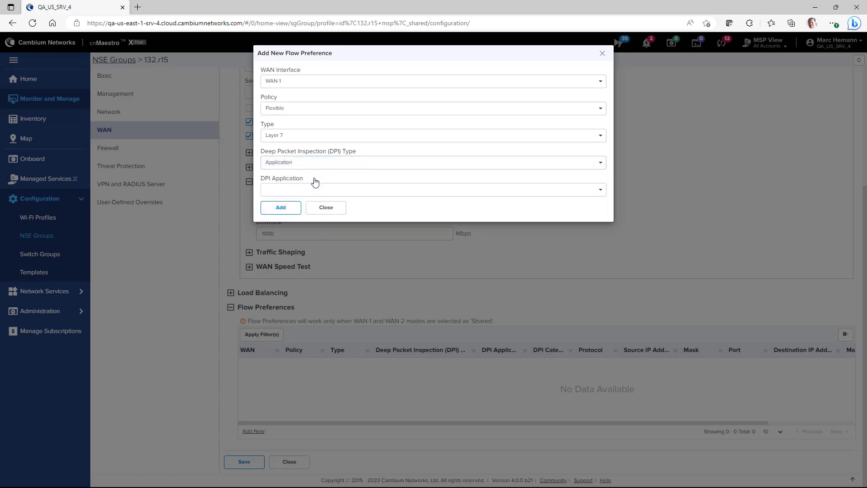
pyautogui.click(432, 189)
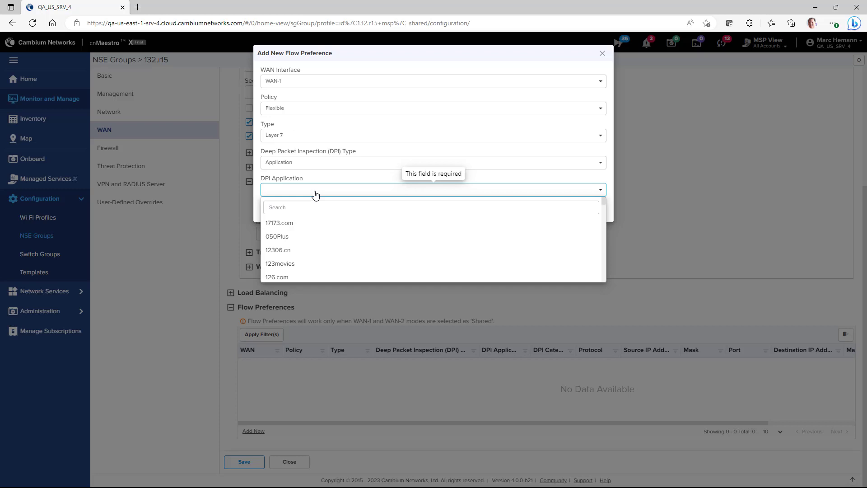
pyautogui.write('micro')
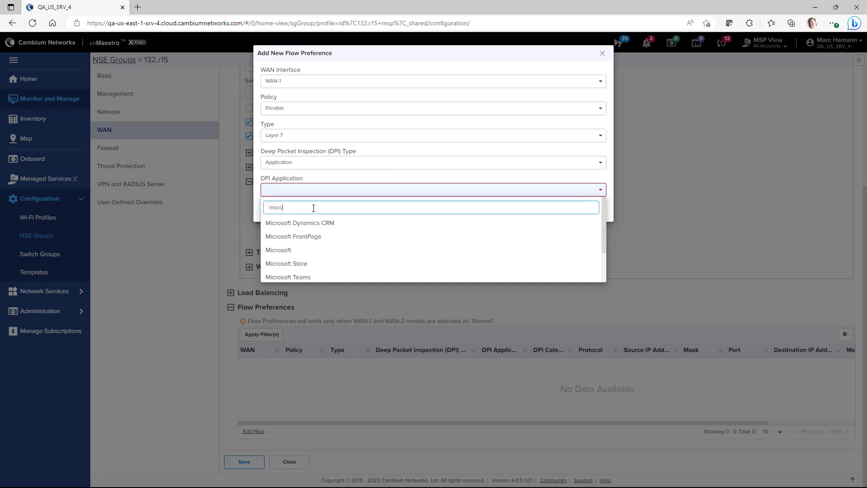
pyautogui.moveTo(304, 267)
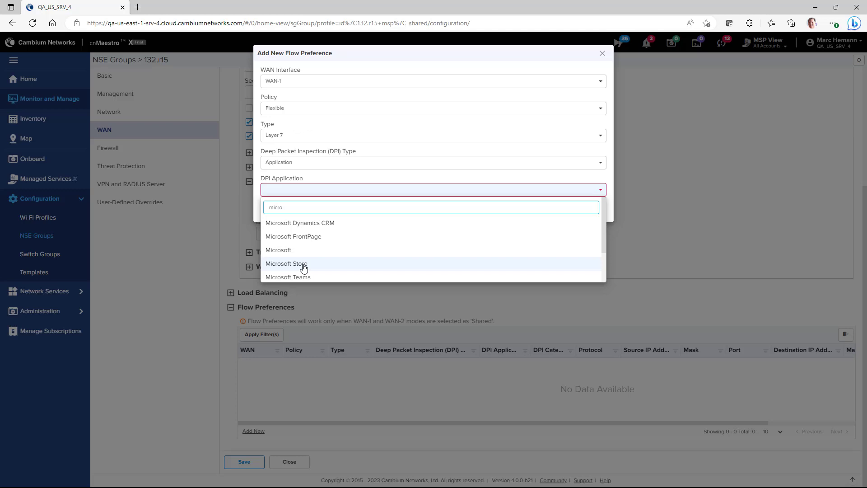
pyautogui.click(287, 277)
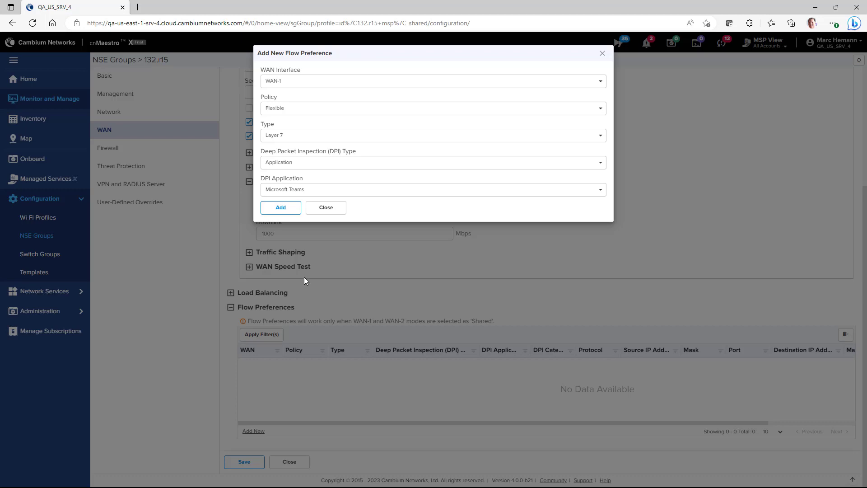
pyautogui.click(280, 208)
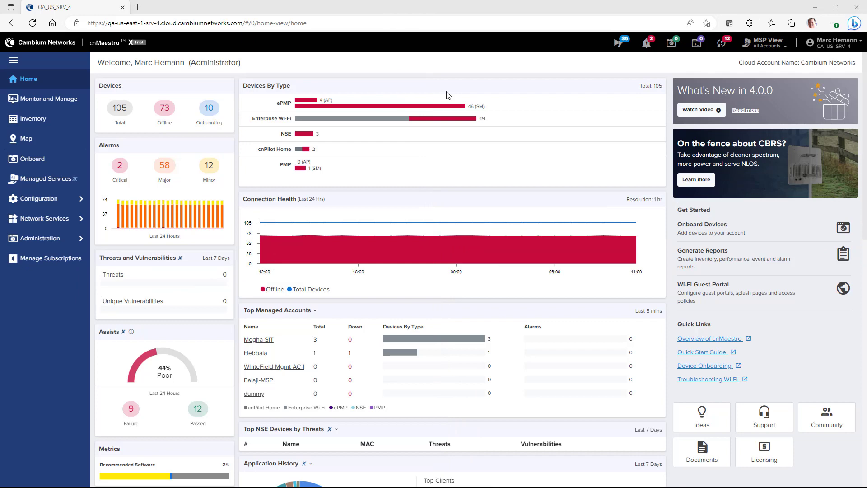
pyautogui.moveTo(45, 199)
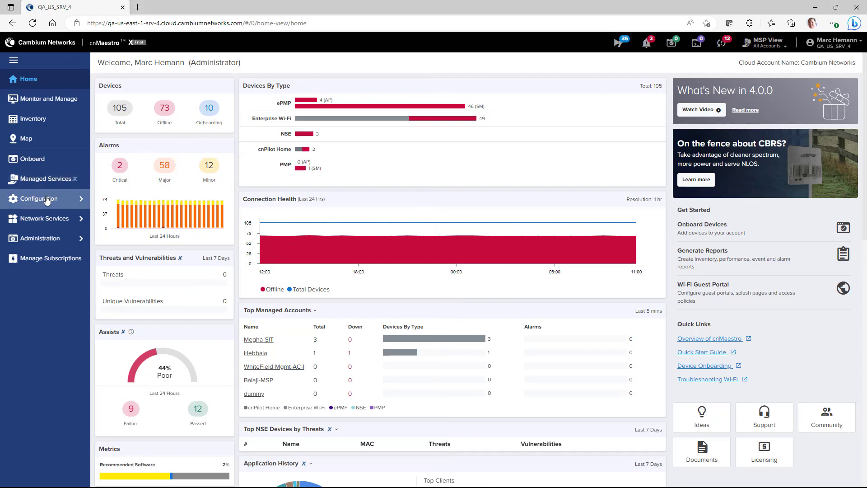
# Step: Start an NSE group import named NSEGroup and view its Scope choices
pyautogui.click(36, 235)
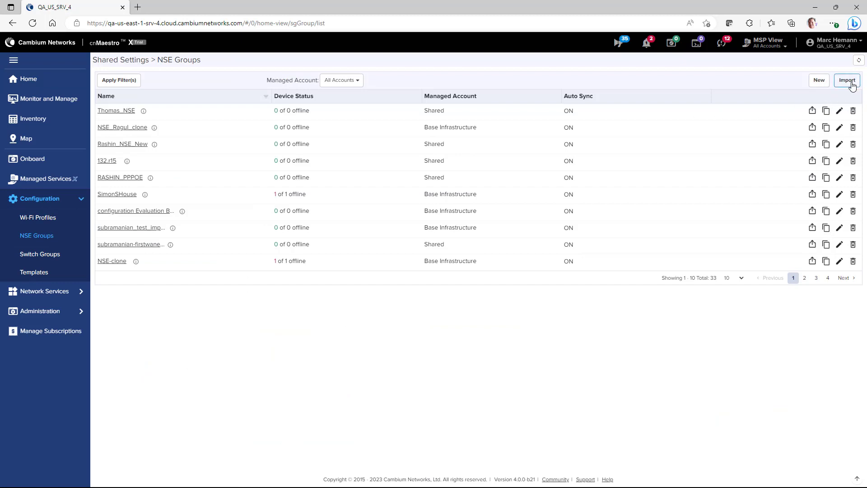
pyautogui.click(847, 80)
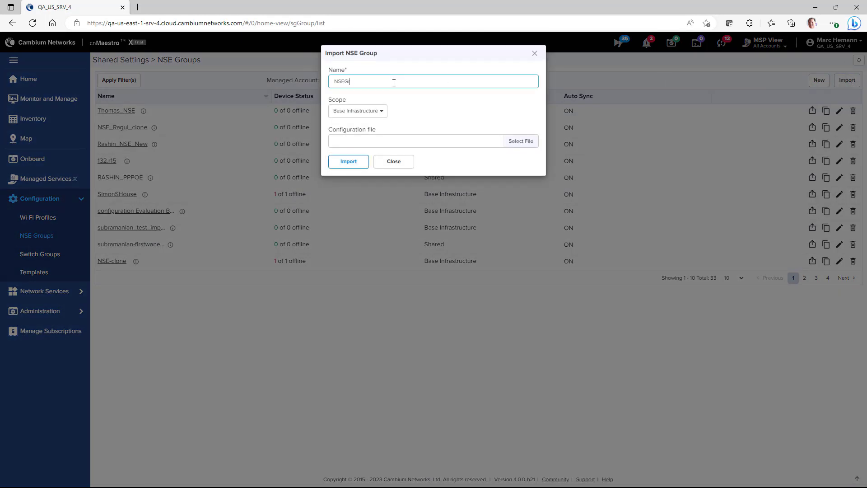
pyautogui.write('roup')
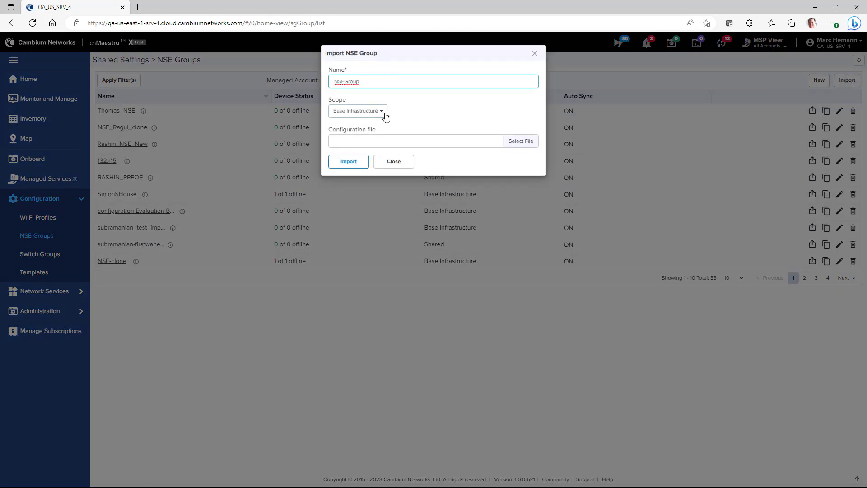
pyautogui.click(357, 110)
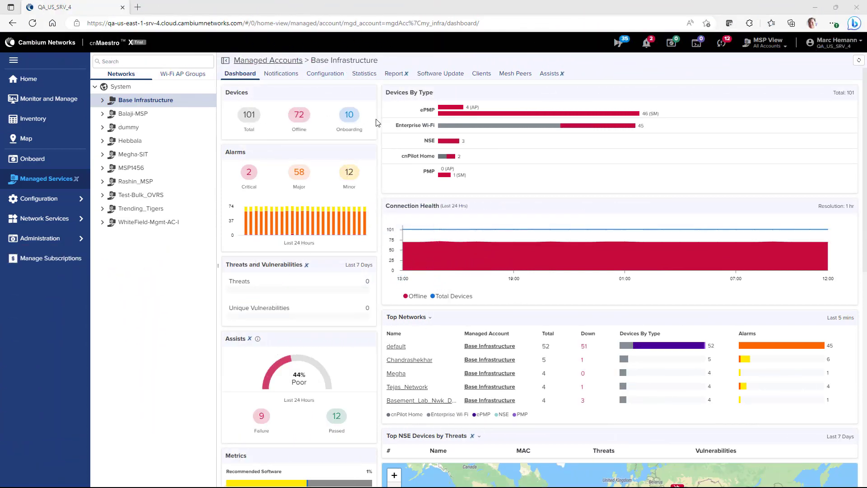
# Step: Expand the Configuration section in the left navigation
pyautogui.click(39, 198)
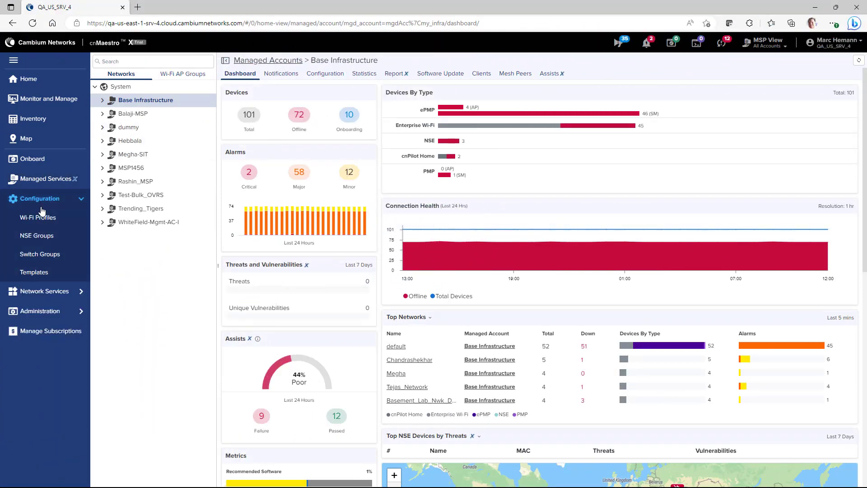
# Step: Switch NSE group 132.r15's WAN-1 to PPPoE with account 'ISP Customer' and service 'HighSpeed Inter'
pyautogui.click(37, 235)
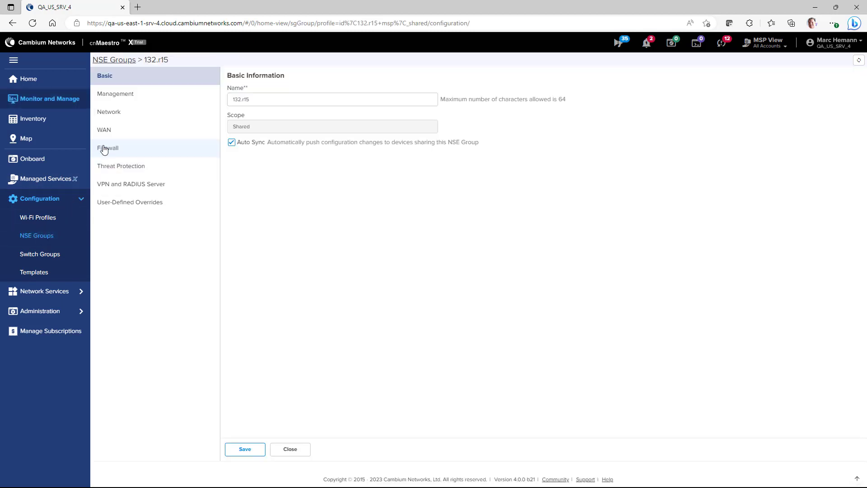
pyautogui.click(104, 130)
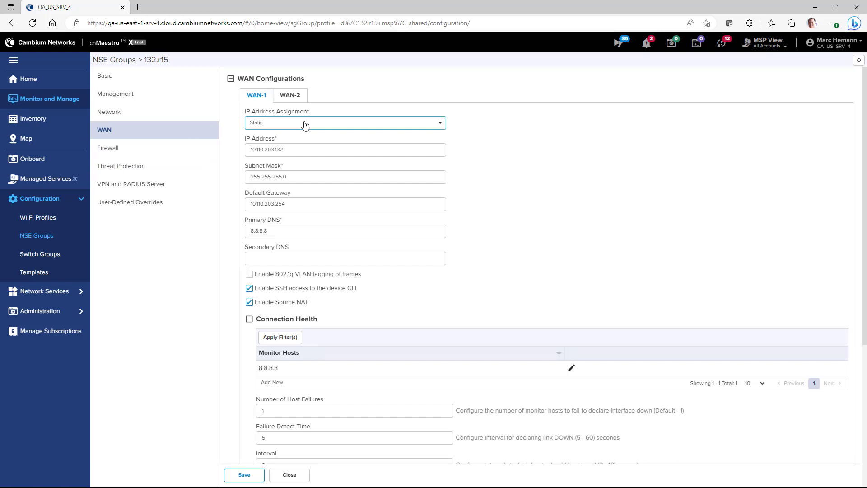
pyautogui.click(344, 122)
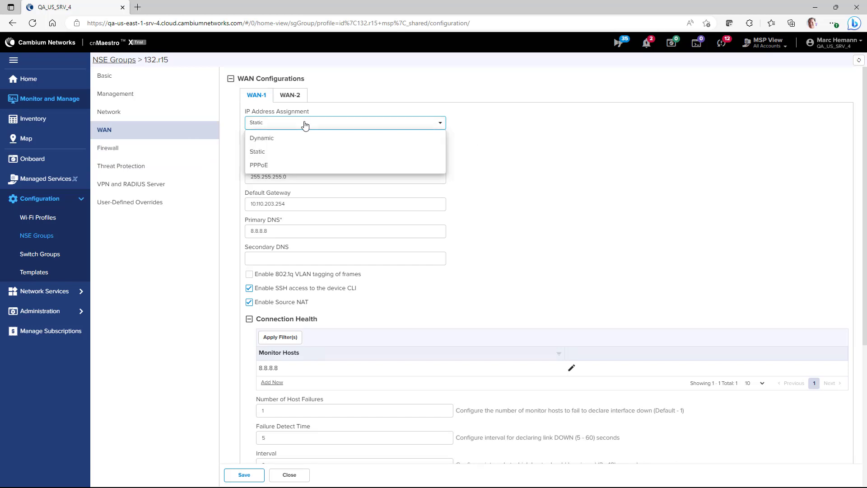
pyautogui.moveTo(290, 165)
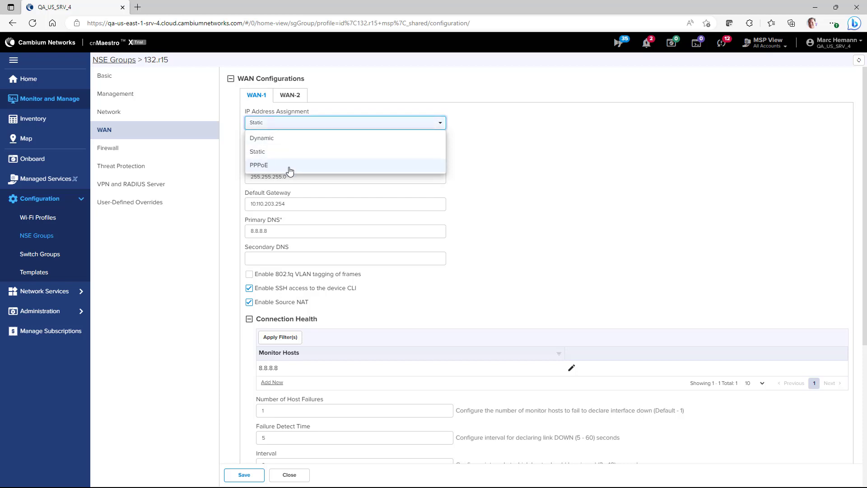
pyautogui.click(260, 164)
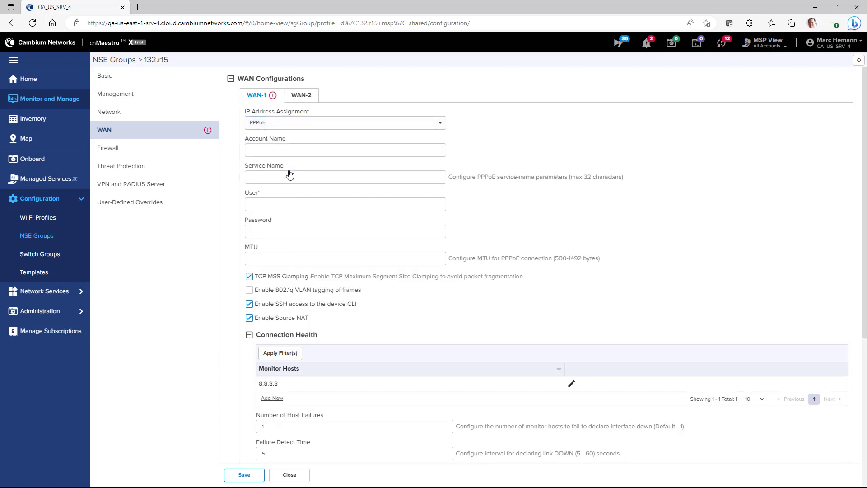
pyautogui.write('ISP Customer')
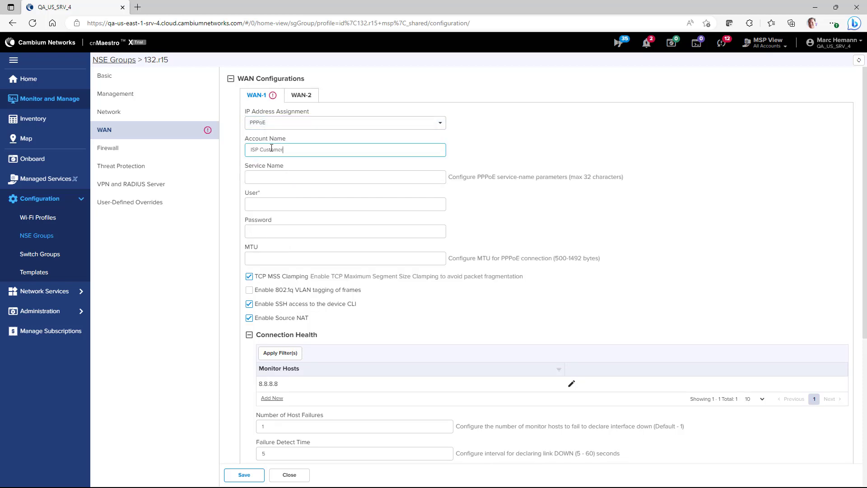
pyautogui.write('HighSpeed Inter')
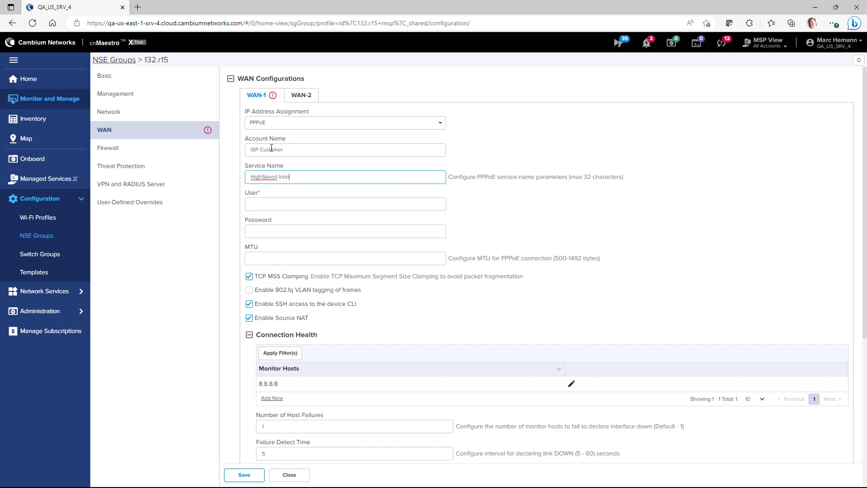
pyautogui.click(344, 203)
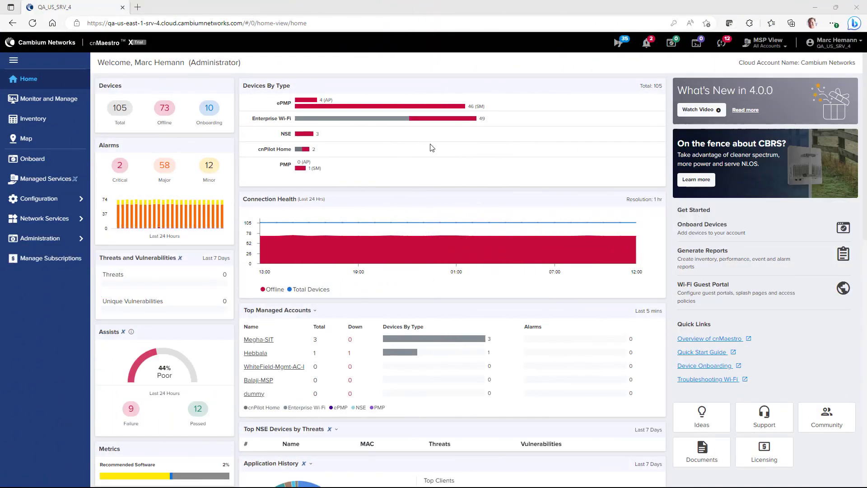
# Step: From Inventory, view NSE-700310's Status and Debug tools, then its Remote CLI tool
pyautogui.click(34, 119)
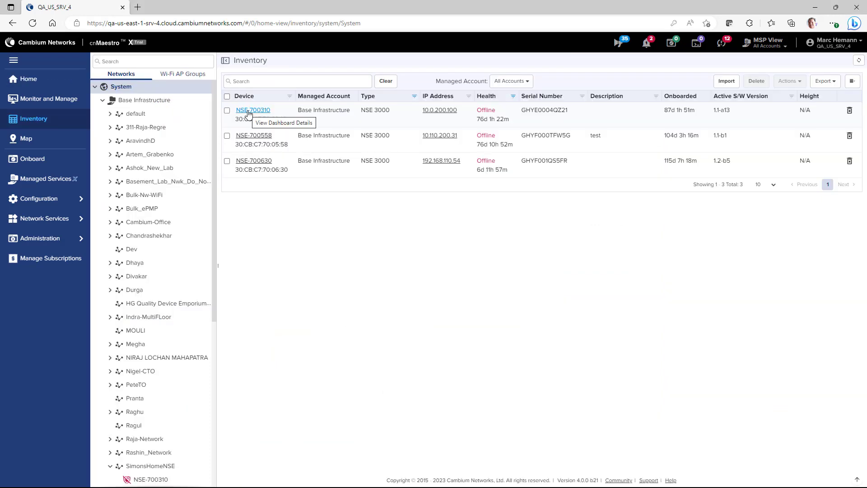
pyautogui.click(253, 109)
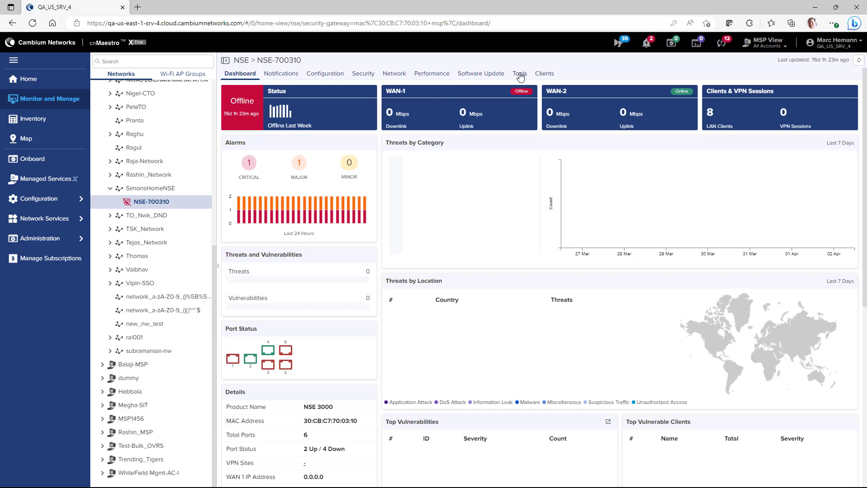
pyautogui.click(518, 73)
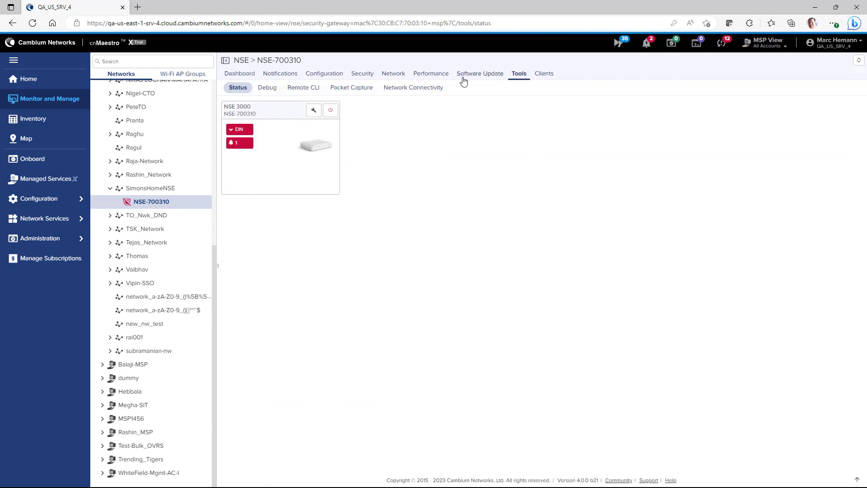
pyautogui.moveTo(239, 98)
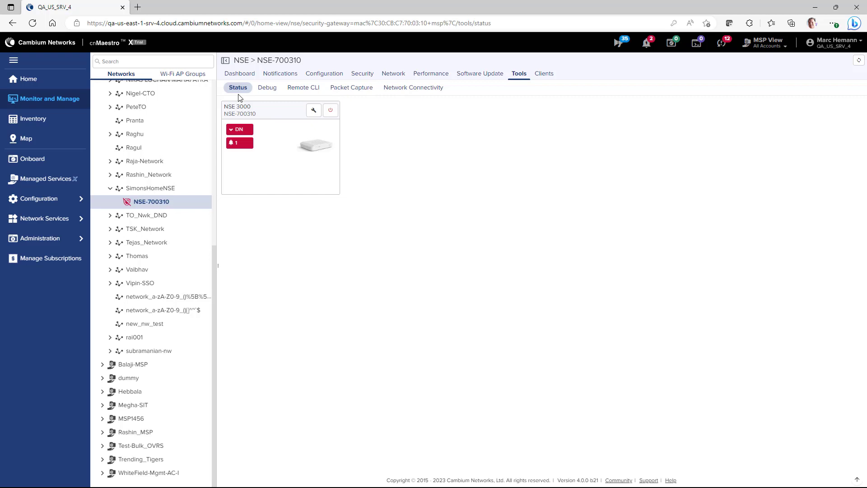
pyautogui.moveTo(314, 109)
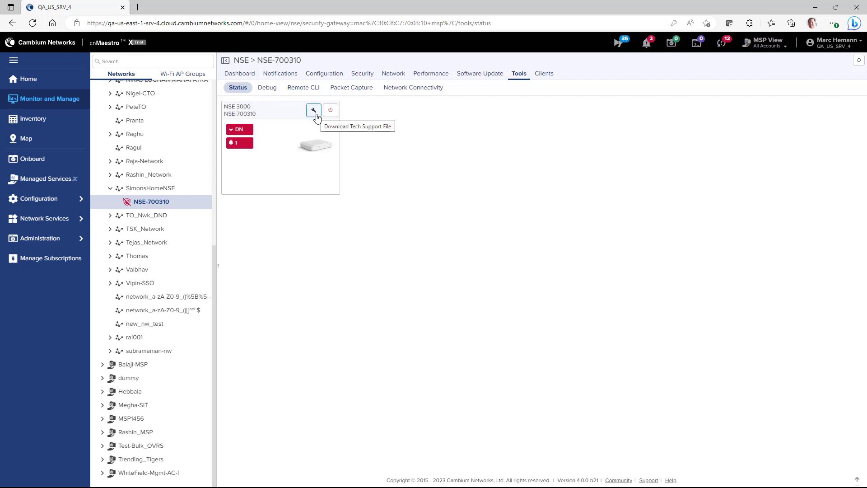
pyautogui.moveTo(331, 110)
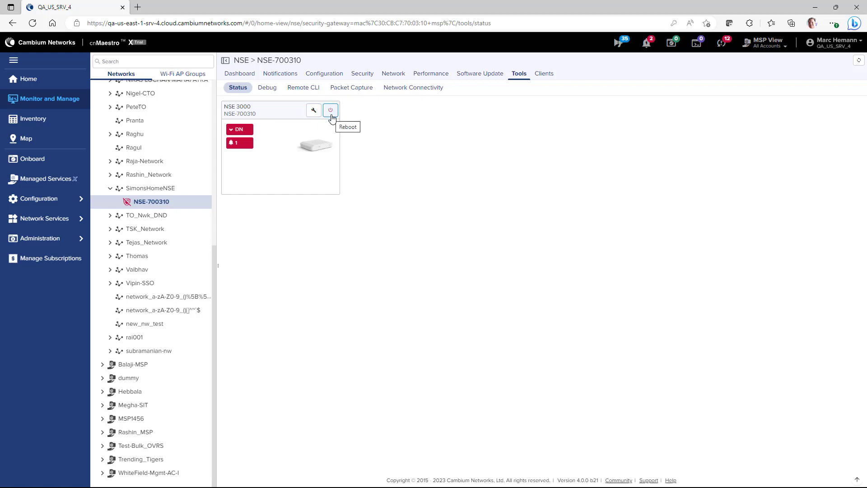
pyautogui.click(268, 87)
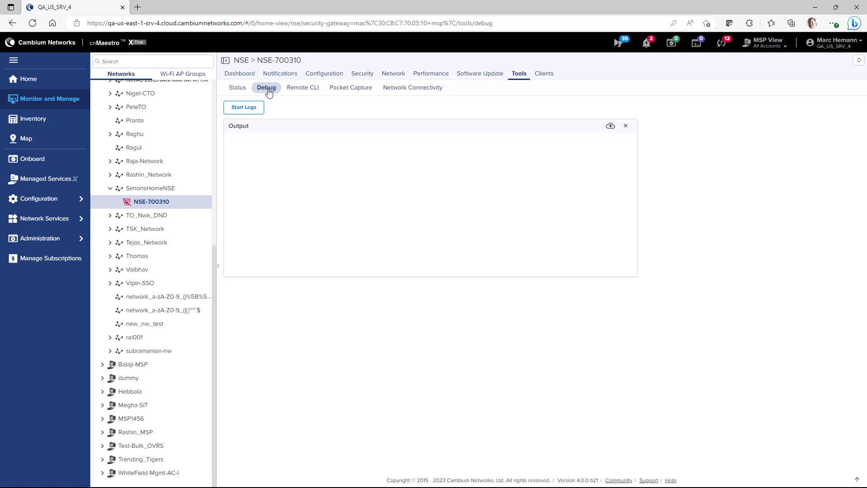
pyautogui.moveTo(262, 103)
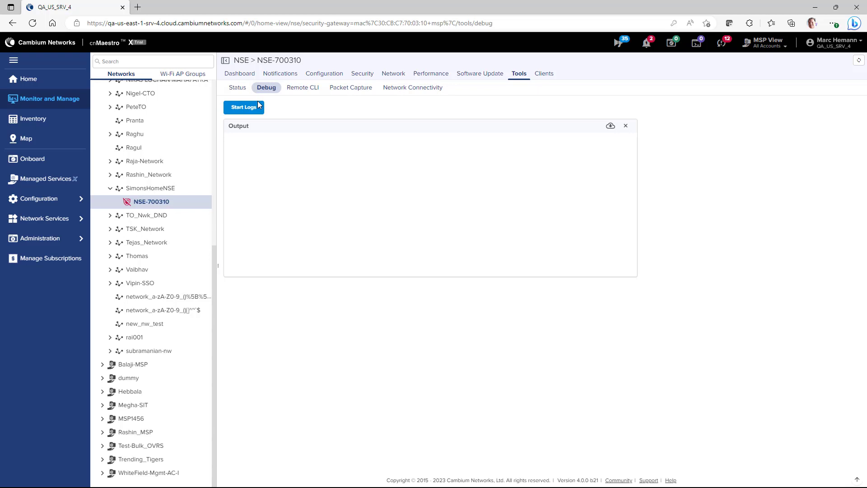
pyautogui.click(303, 88)
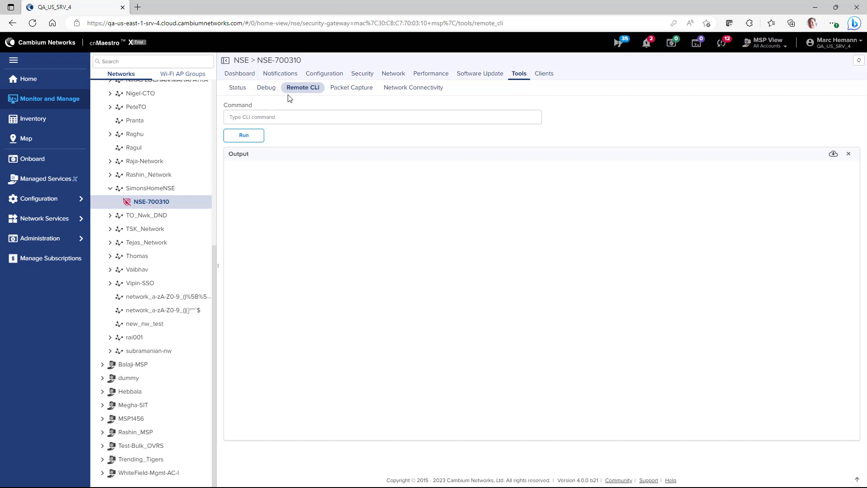
pyautogui.moveTo(351, 86)
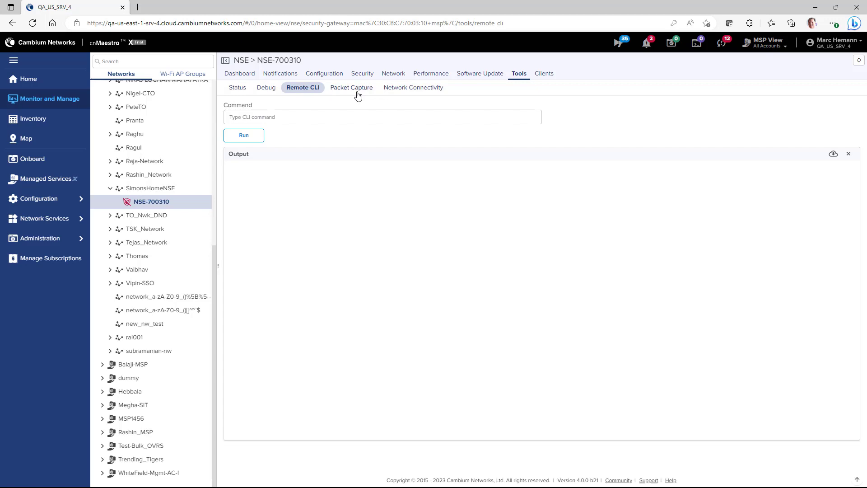
# Step: View Packet Capture, cancel a new capture, view Network Connectivity, and return Home
pyautogui.click(351, 87)
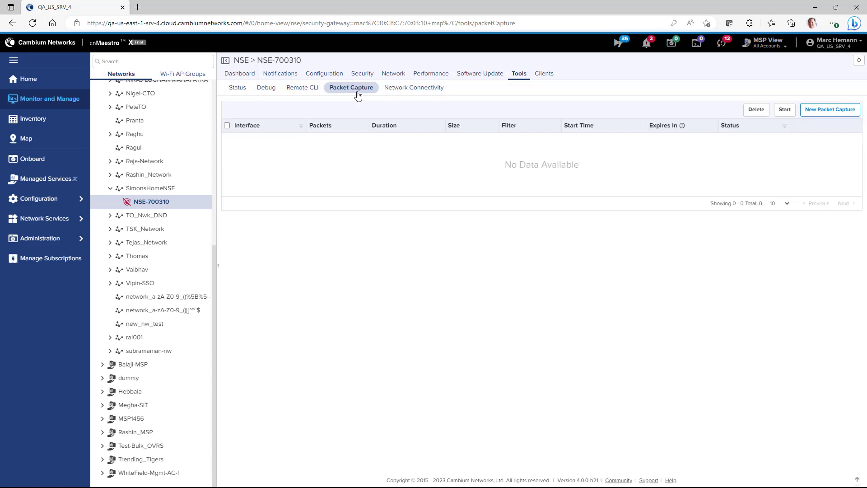
pyautogui.click(829, 109)
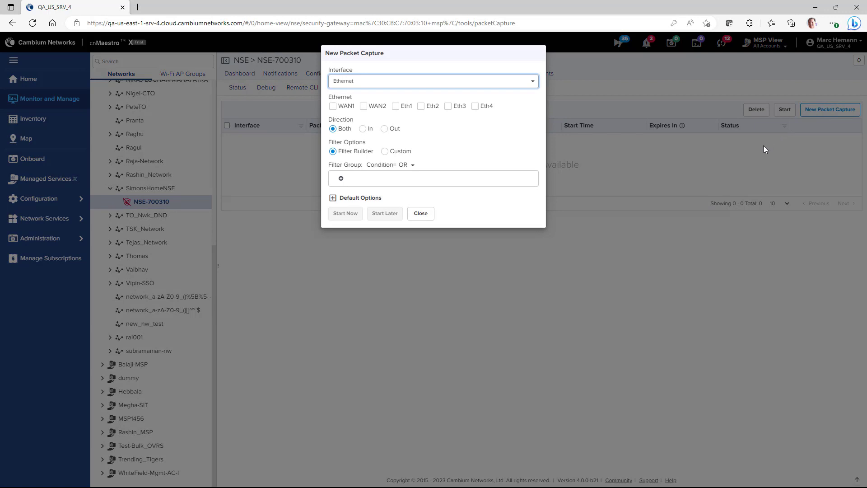
pyautogui.moveTo(741, 149)
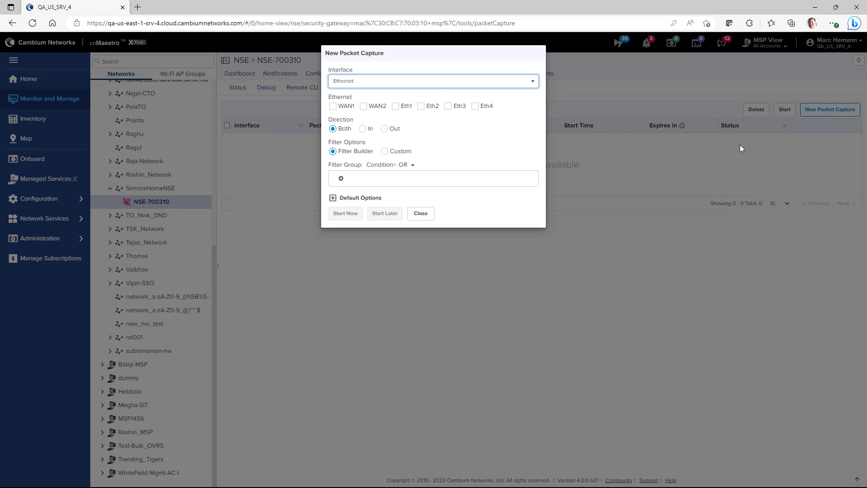
pyautogui.click(420, 213)
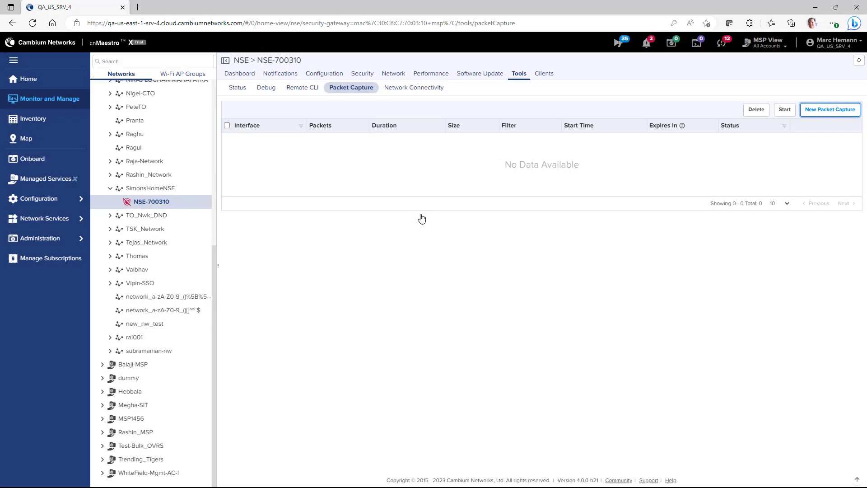
pyautogui.click(413, 87)
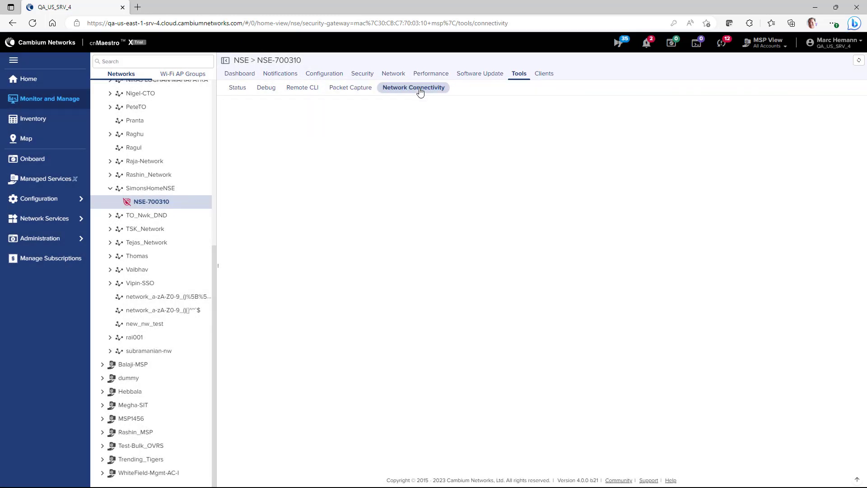
pyautogui.click(413, 88)
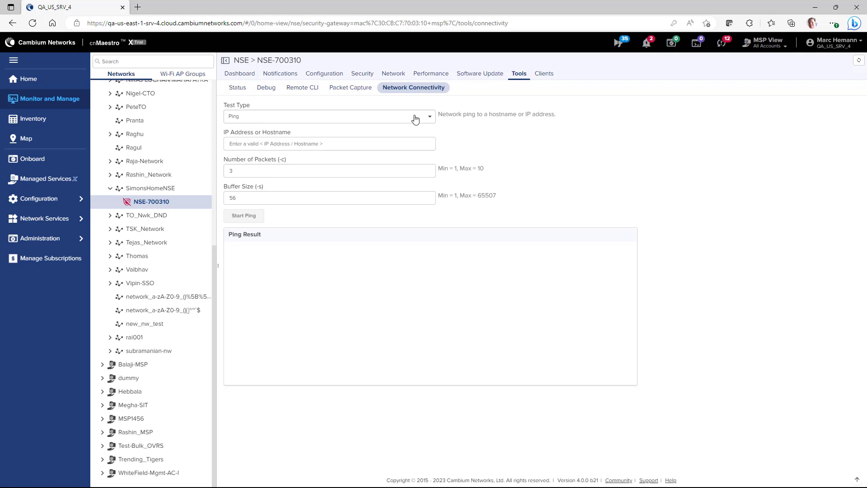
pyautogui.click(329, 117)
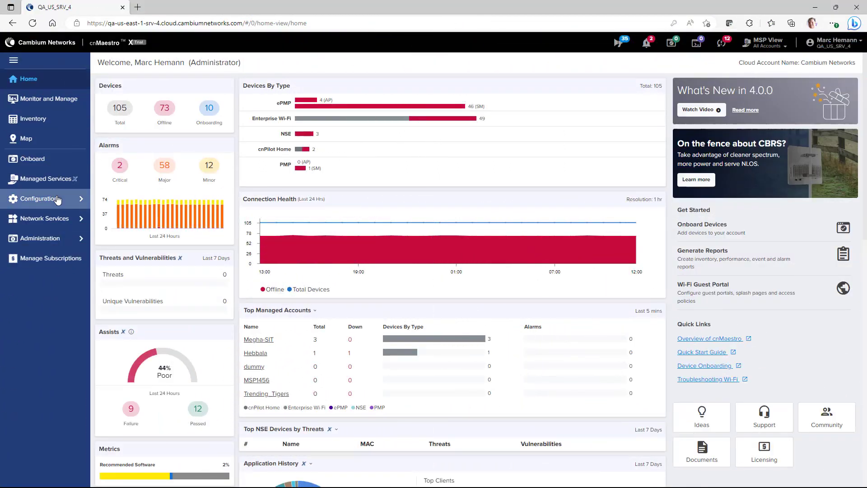
# Step: Add a site-to-site VPN named RemoteSite_1 with Responder role to NSE group 132.r15
pyautogui.click(37, 235)
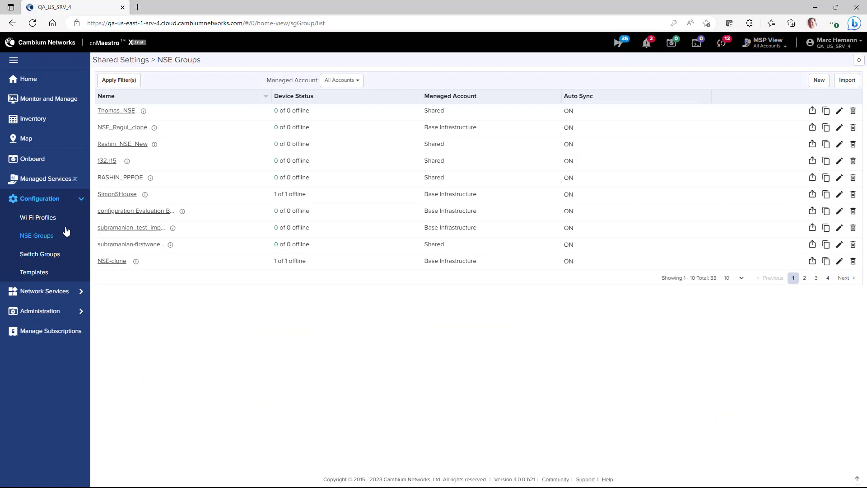
pyautogui.click(106, 161)
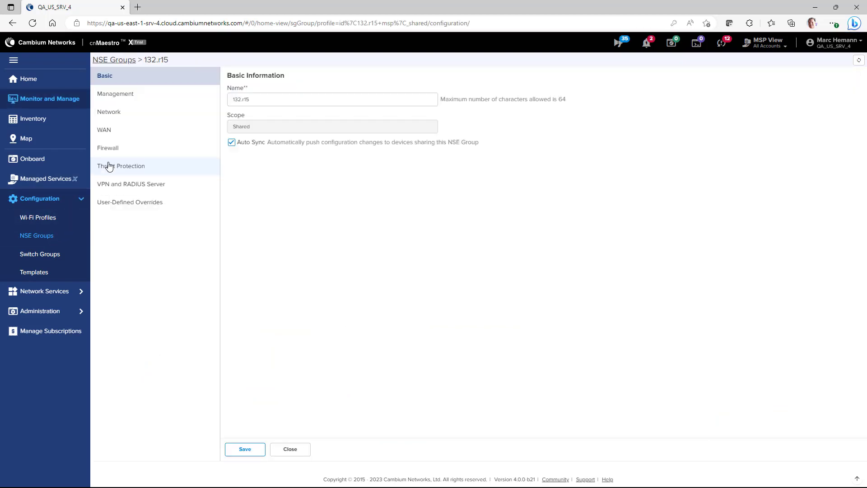
pyautogui.moveTo(131, 183)
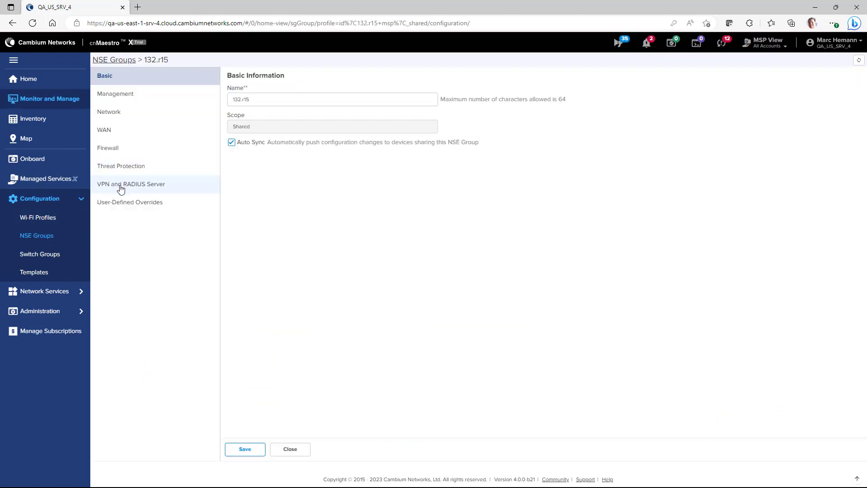
pyautogui.click(131, 183)
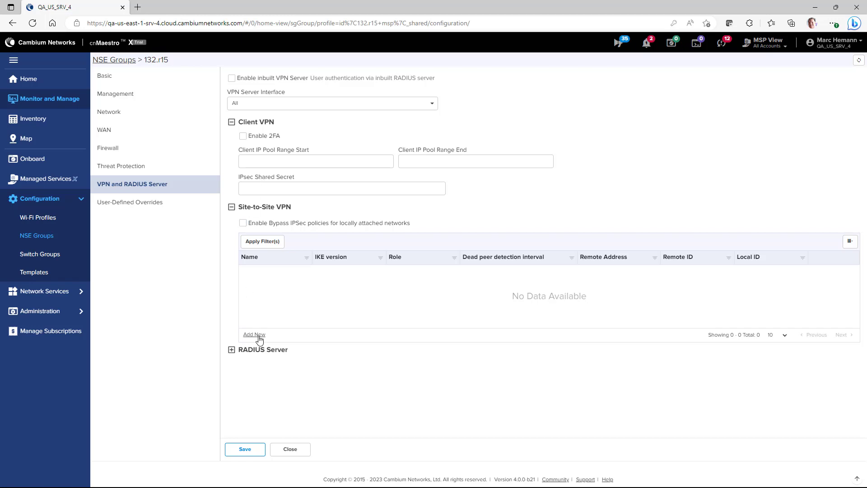
pyautogui.click(254, 335)
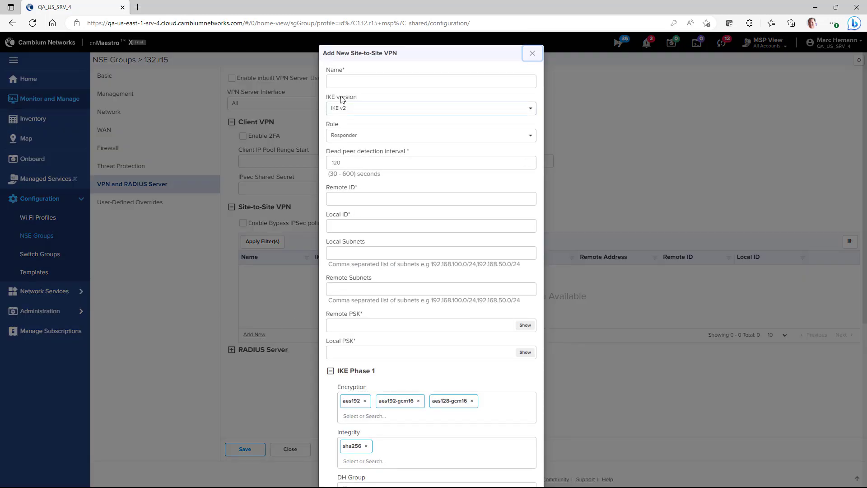
pyautogui.write('RemoteSite_')
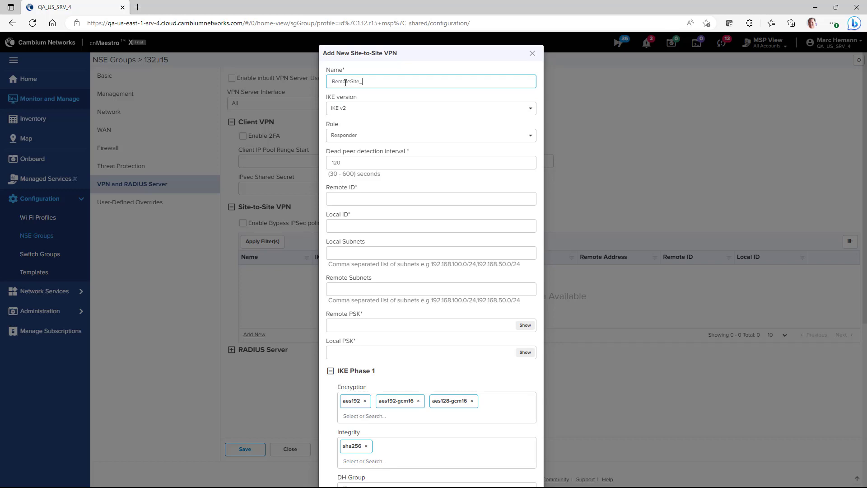
pyautogui.click(430, 107)
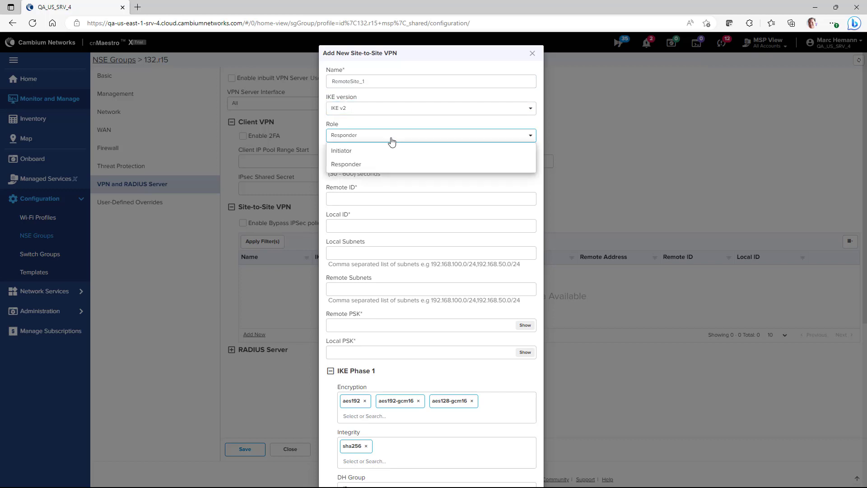
pyautogui.click(346, 163)
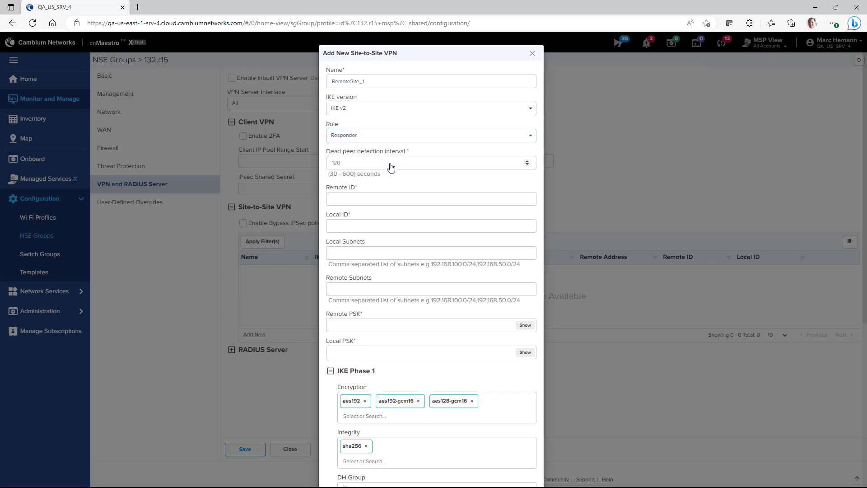
pyautogui.moveTo(388, 187)
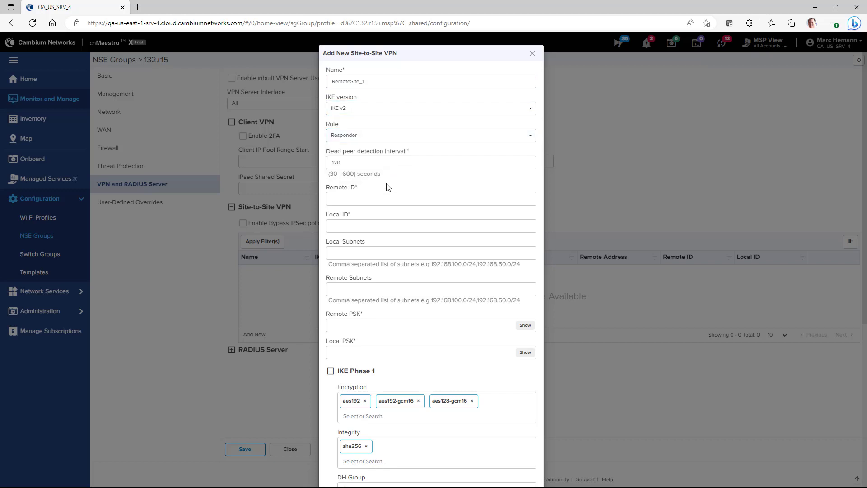
# Step: Fill in Local ID, local subnet 192.168.100.0/24, remote subnet 192.168.200.0/24 and the pre-shared keys
pyautogui.write('LocalSite')
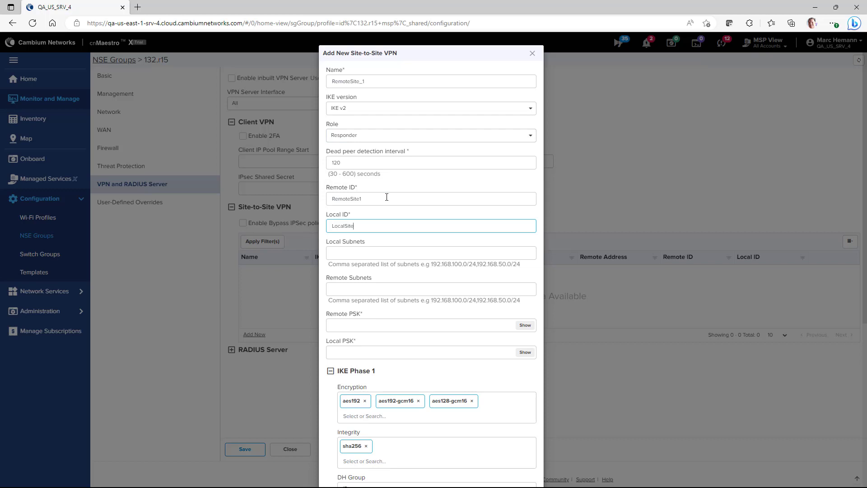
pyautogui.write('19')
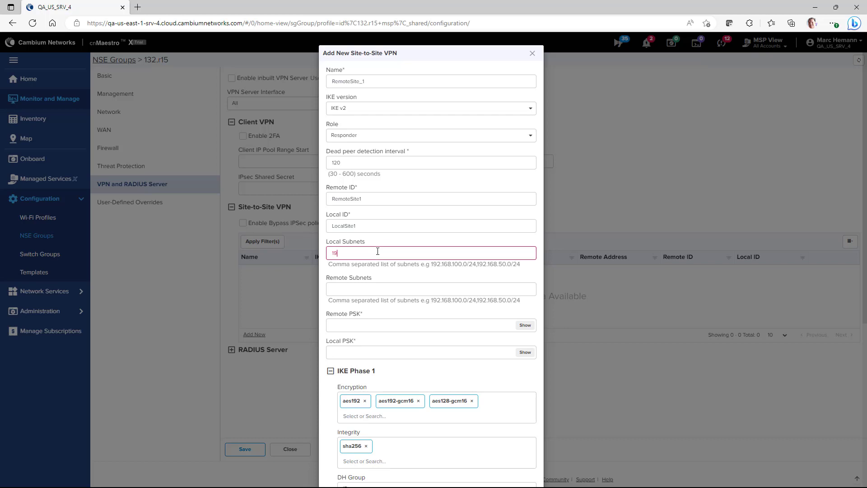
pyautogui.write('192.168.100.0/24')
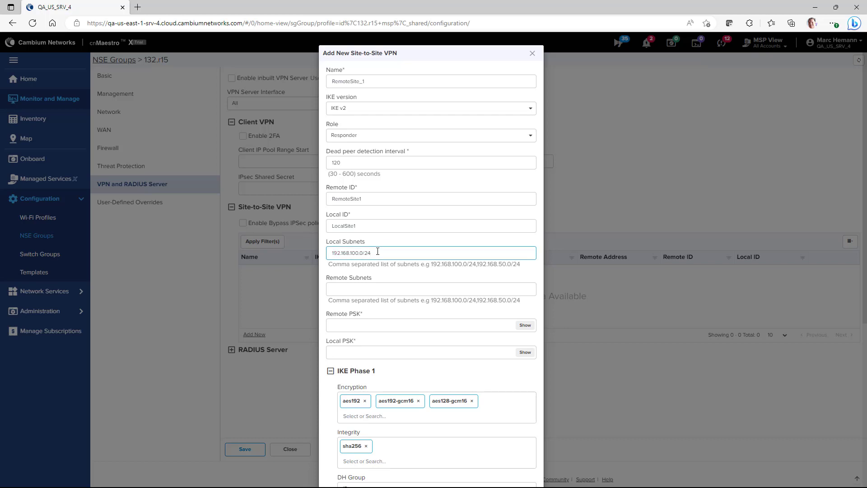
pyautogui.write('192.168.200.0/24')
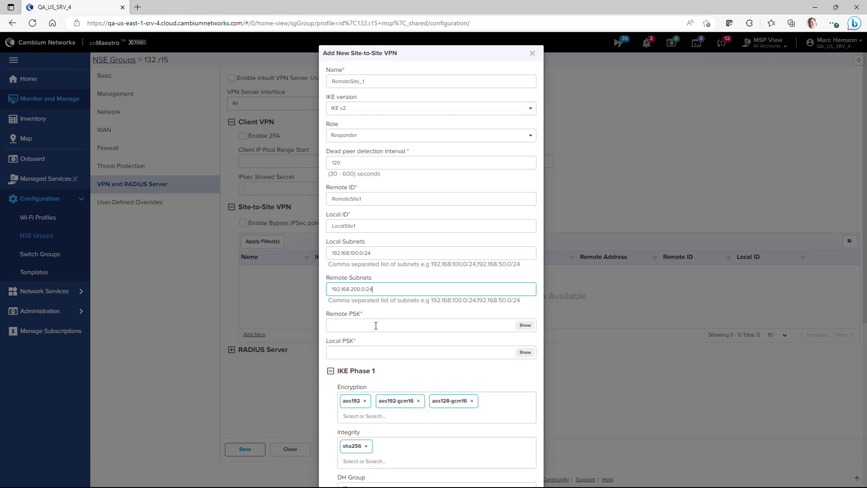
pyautogui.write('••••••')
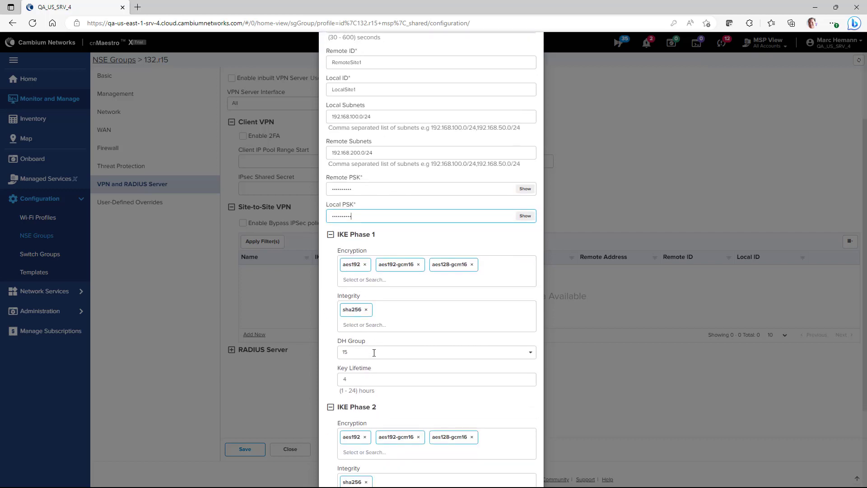
pyautogui.scroll(-3)
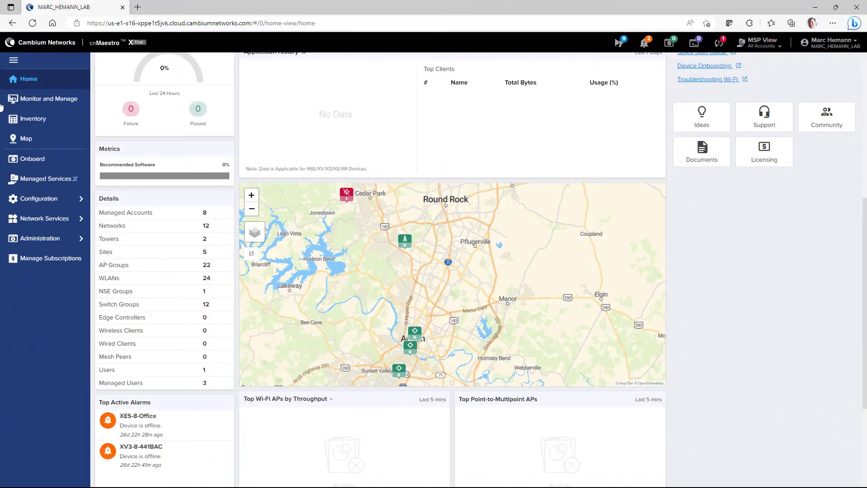
# Step: Enable Lock Wi-Fi AP/cnMatrix/NSE device Configuration under Advanced Features and save it
pyautogui.click(40, 238)
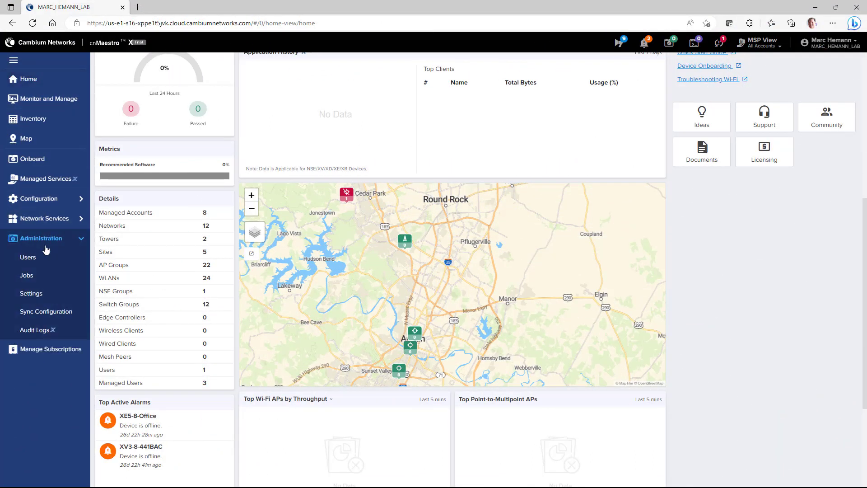
pyautogui.click(31, 292)
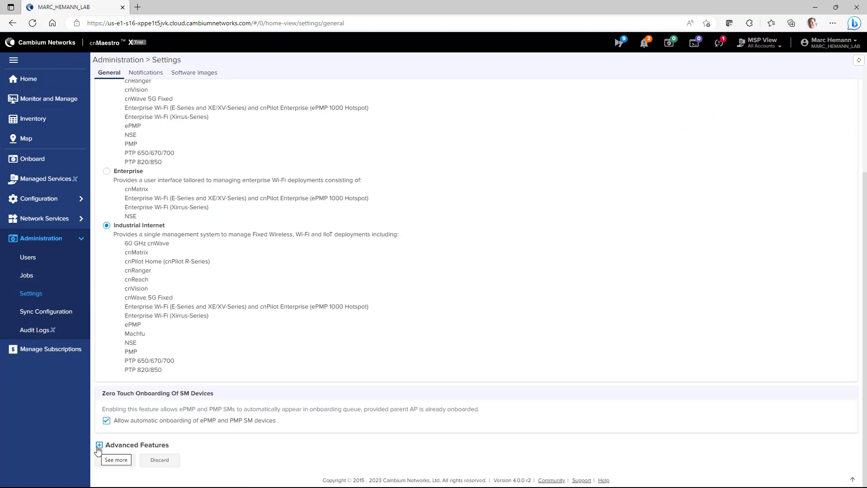
pyautogui.click(99, 444)
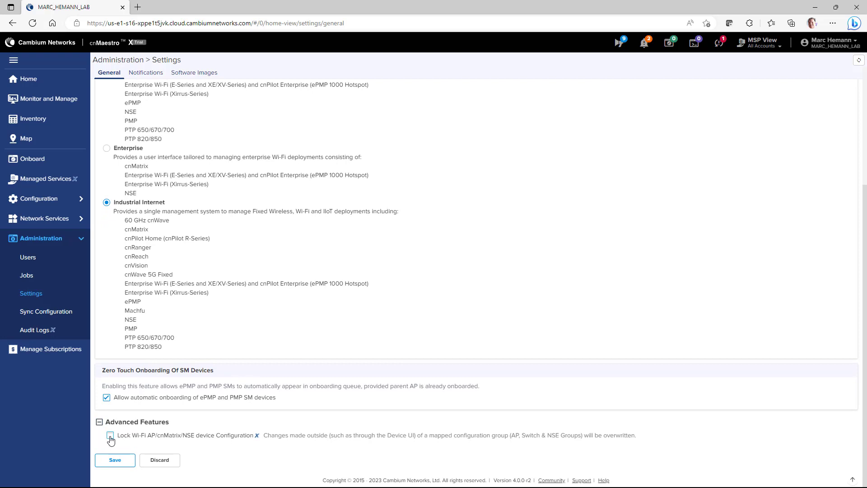
pyautogui.click(110, 436)
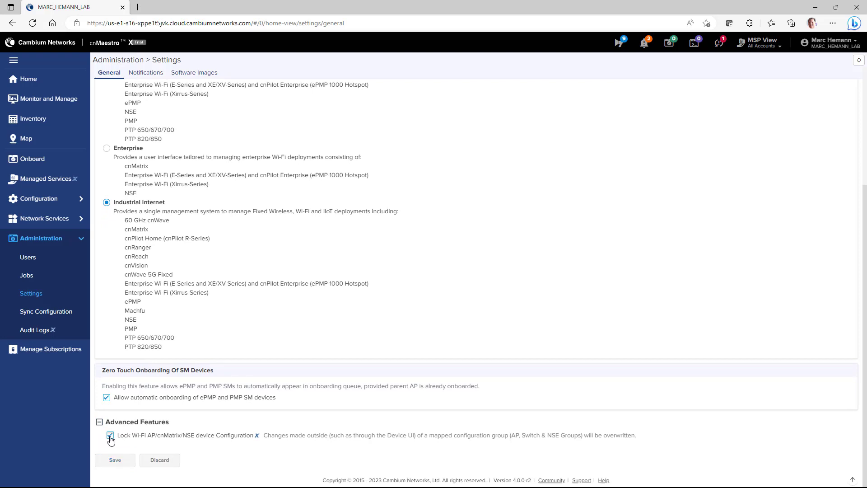
pyautogui.click(106, 435)
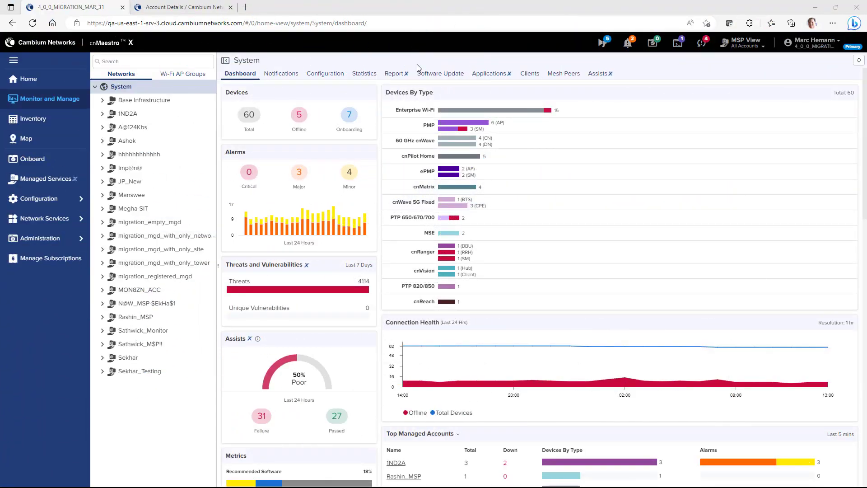
# Step: Review the NSE-7003E8 device's Configuration page and its Factory Reset section from Inventory
pyautogui.click(34, 118)
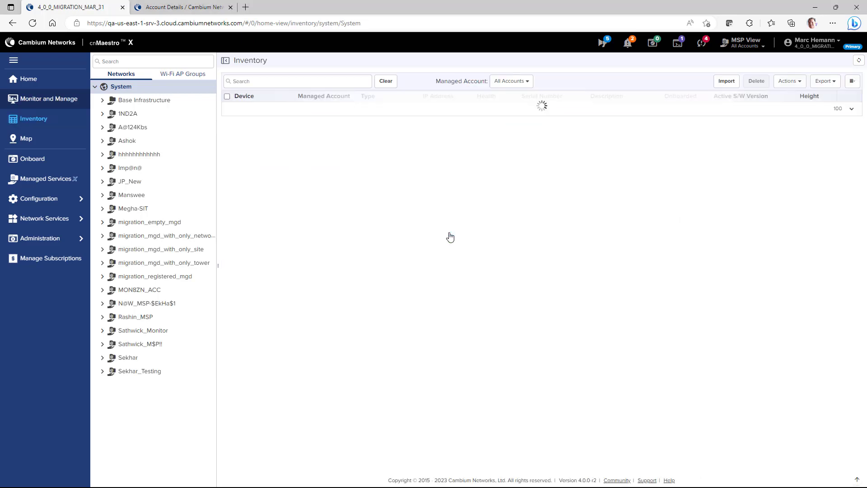
pyautogui.click(135, 316)
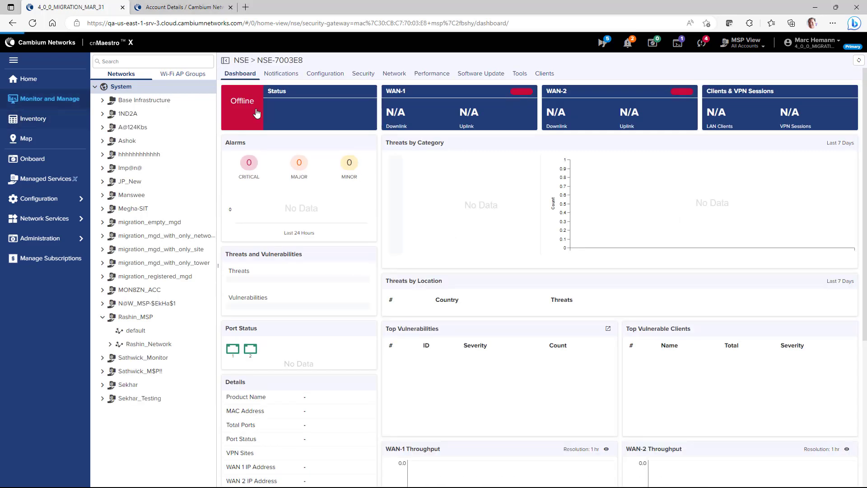
pyautogui.click(325, 73)
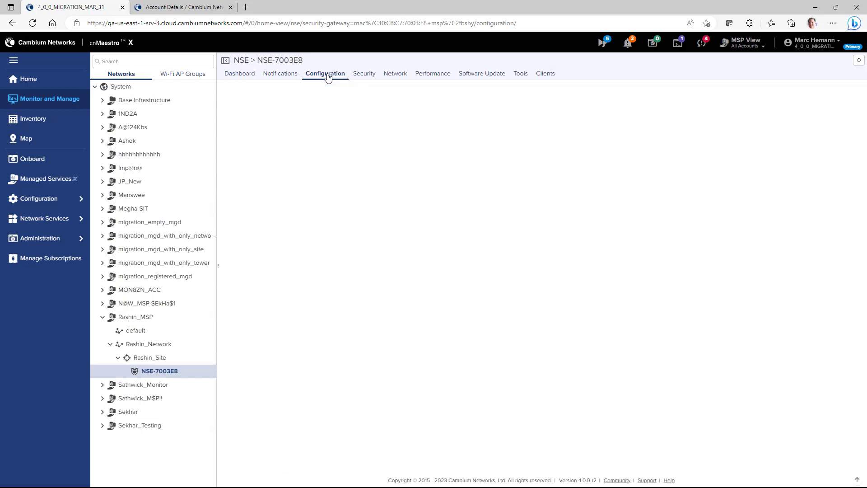
pyautogui.click(325, 73)
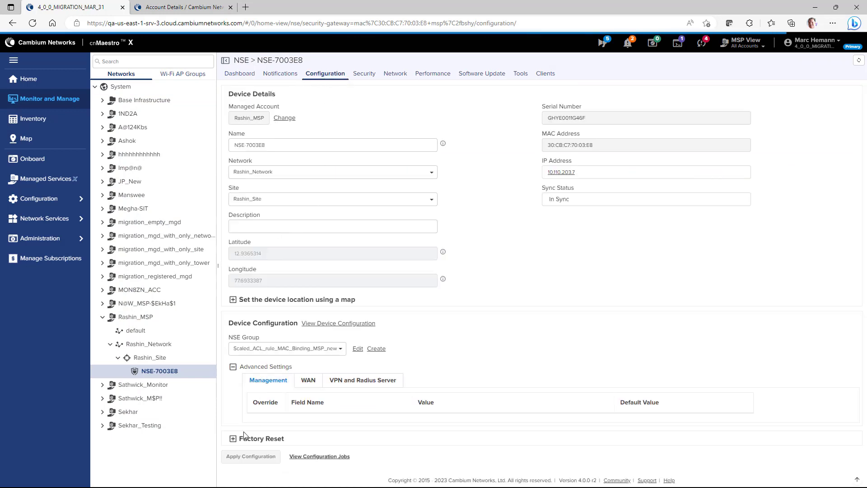
pyautogui.scroll(-3)
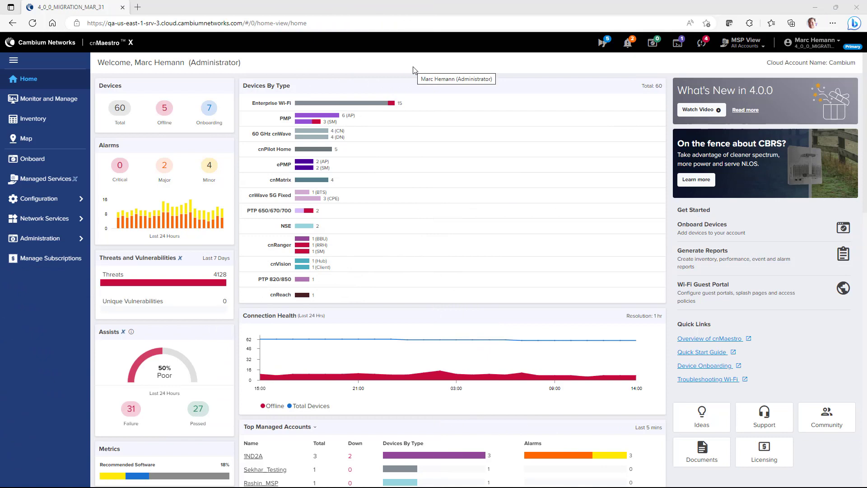
pyautogui.moveTo(44, 198)
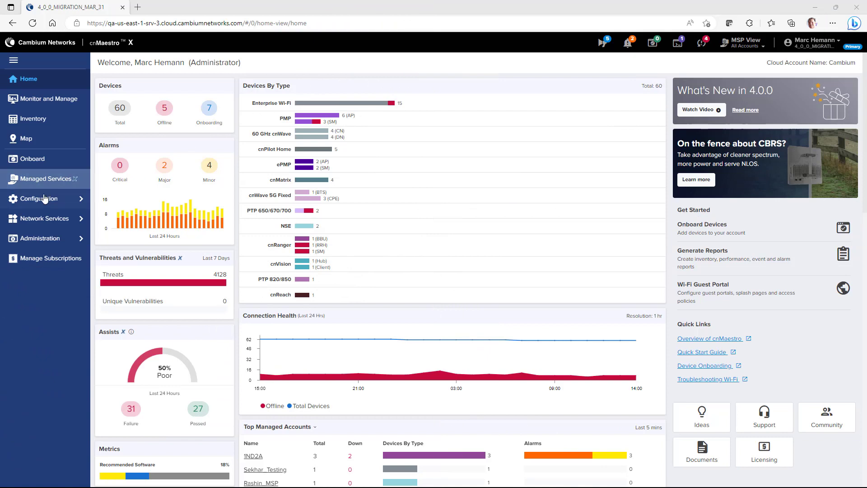
# Step: Reach the Optimize Network access control policy via Wi-Fi Profiles' Access Control Policies list
pyautogui.click(40, 198)
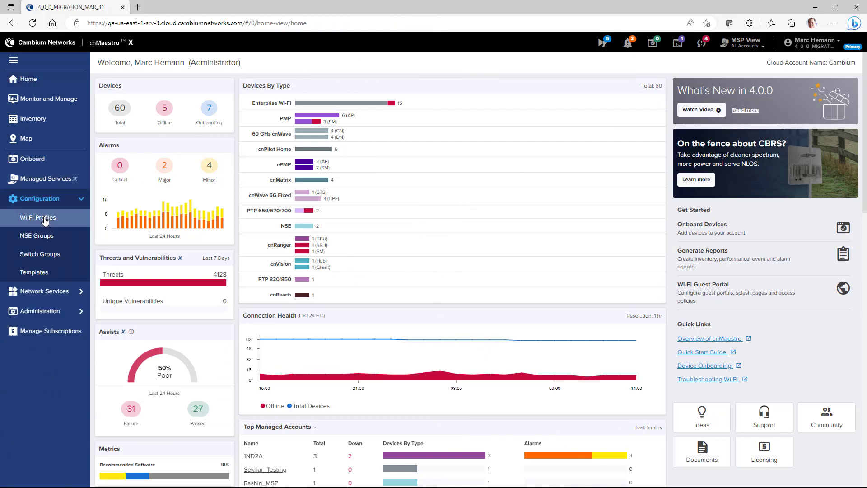
pyautogui.click(38, 218)
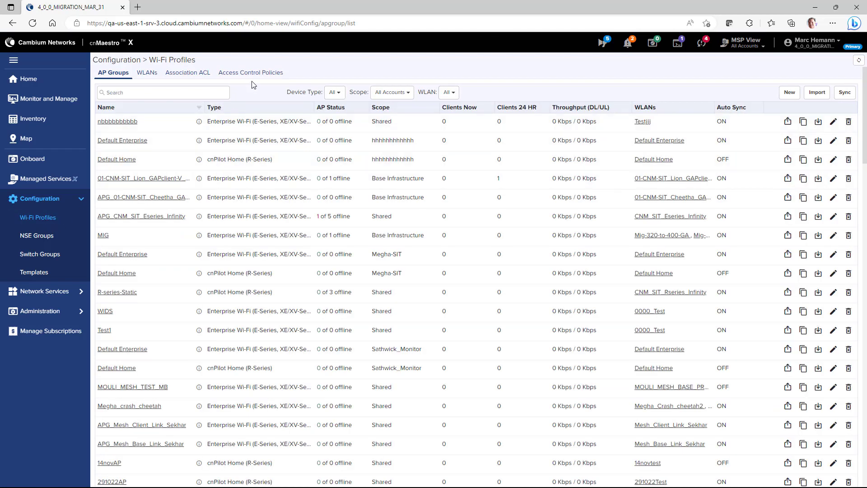
pyautogui.click(250, 72)
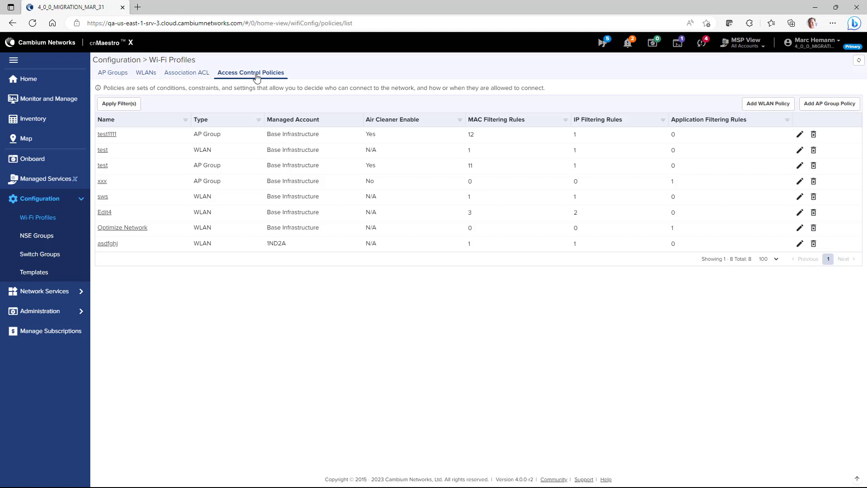
pyautogui.moveTo(208, 127)
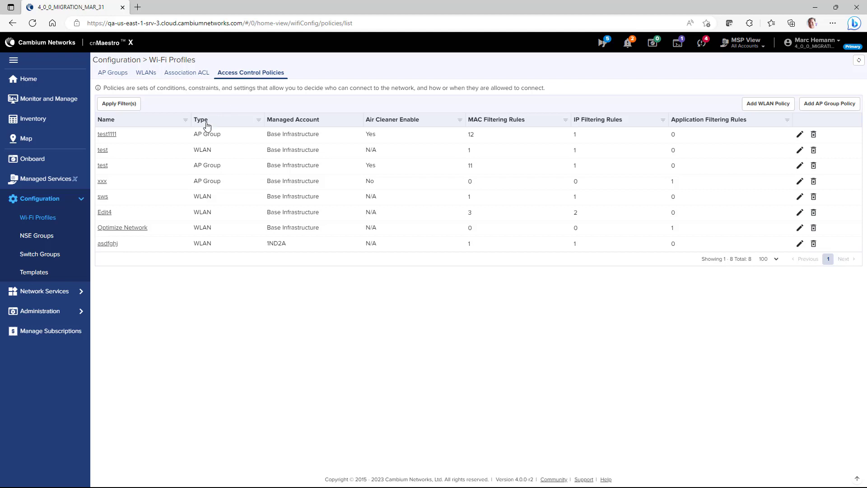
pyautogui.click(122, 228)
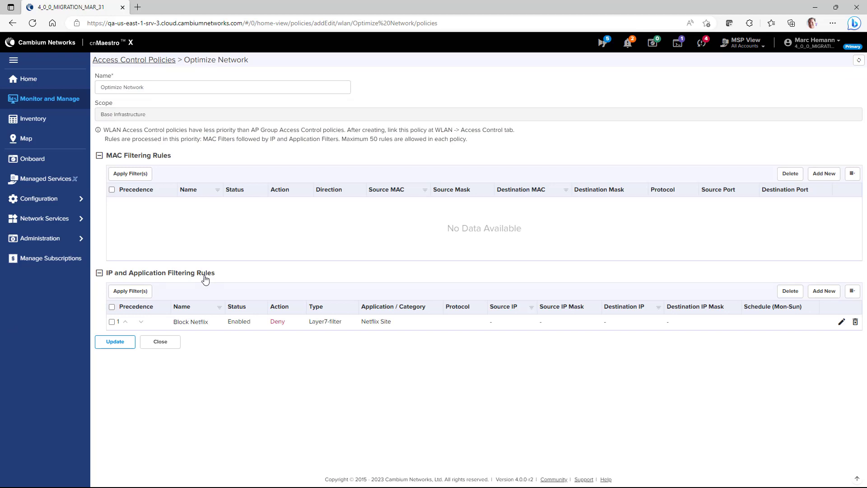
pyautogui.moveTo(696, 300)
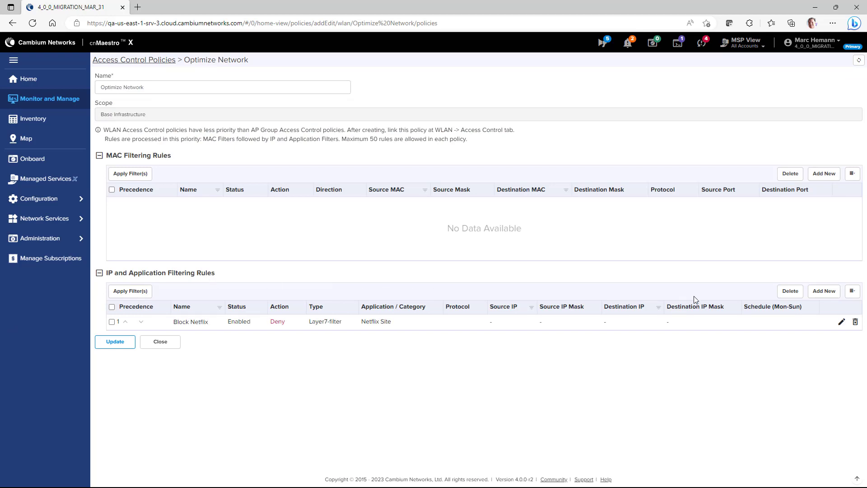
# Step: Add a new filtering rule named 'MS Teams', enabled, applying to any direction
pyautogui.click(824, 291)
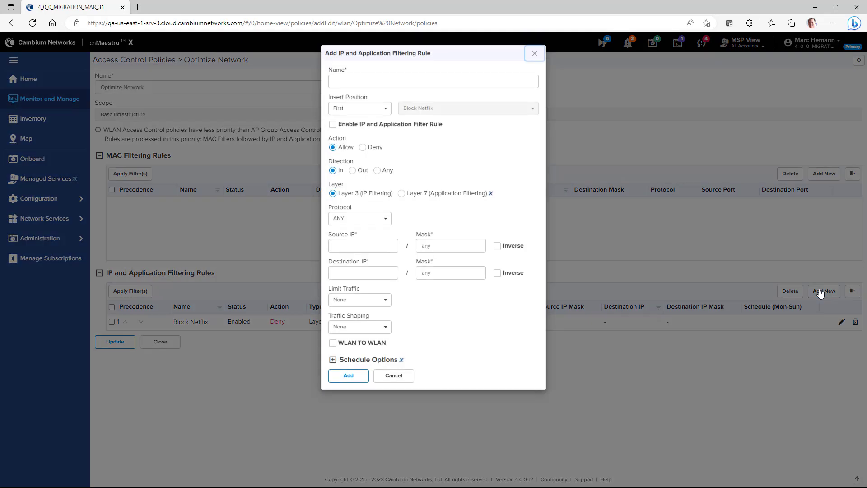
pyautogui.write('MS Teams')
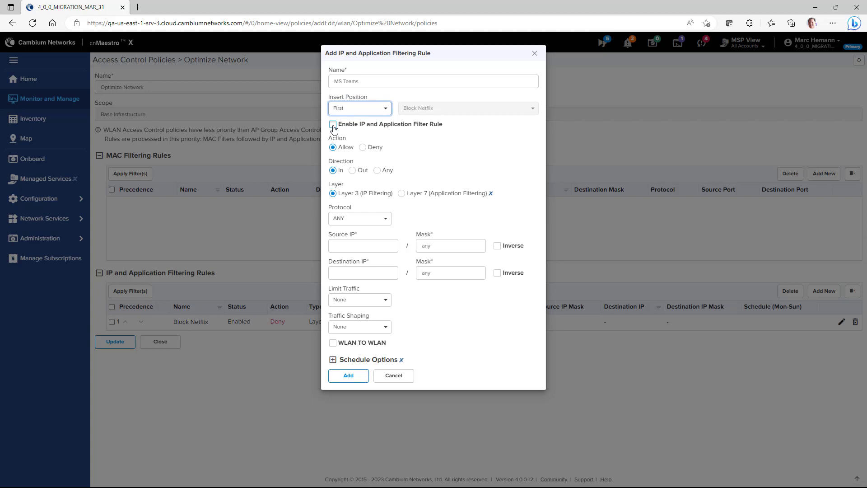
pyautogui.click(333, 125)
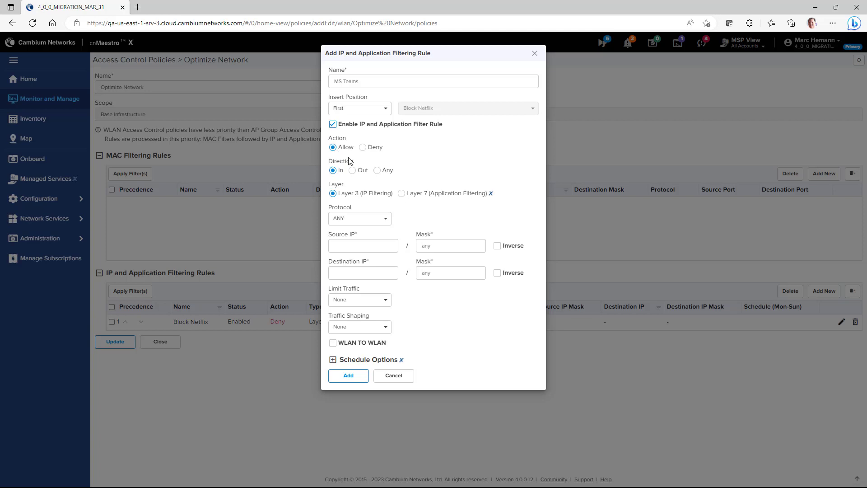
pyautogui.click(378, 170)
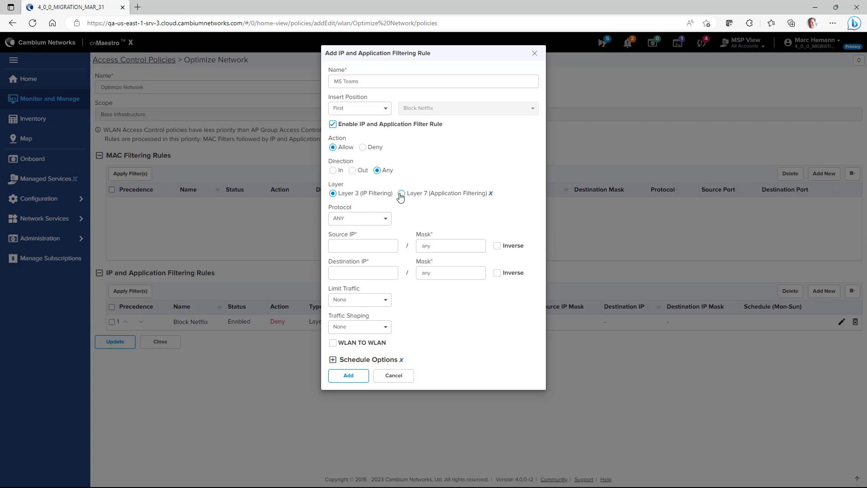
# Step: Make the rule a Layer 7 filter by specific Application and search names for 'Micr'
pyautogui.click(401, 194)
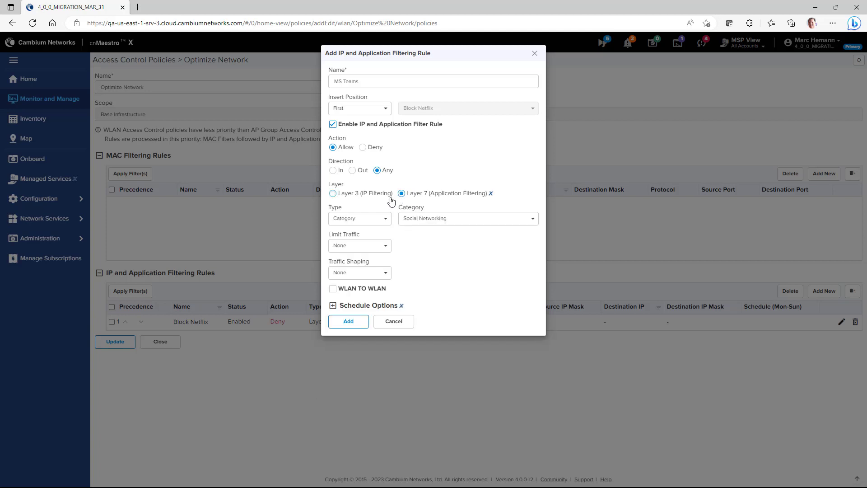
pyautogui.click(359, 218)
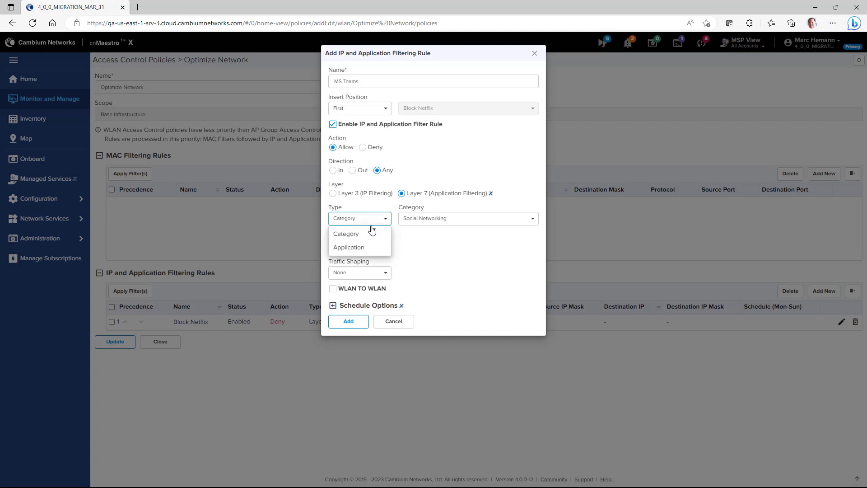
pyautogui.click(348, 248)
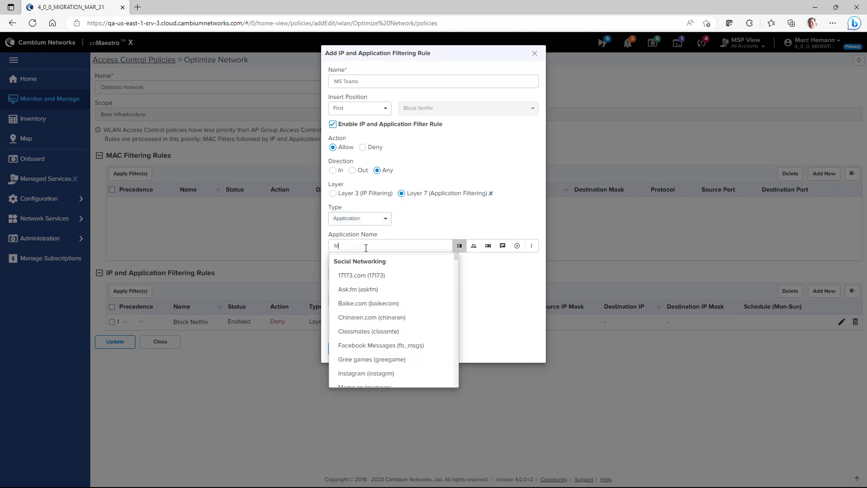
pyautogui.write('icr')
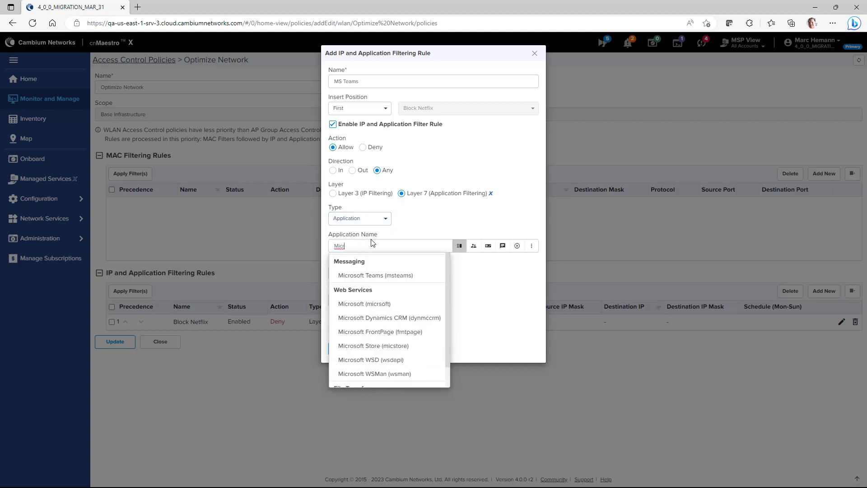
# Step: Target Microsoft Teams and shape its traffic with QoS value 3
pyautogui.click(376, 275)
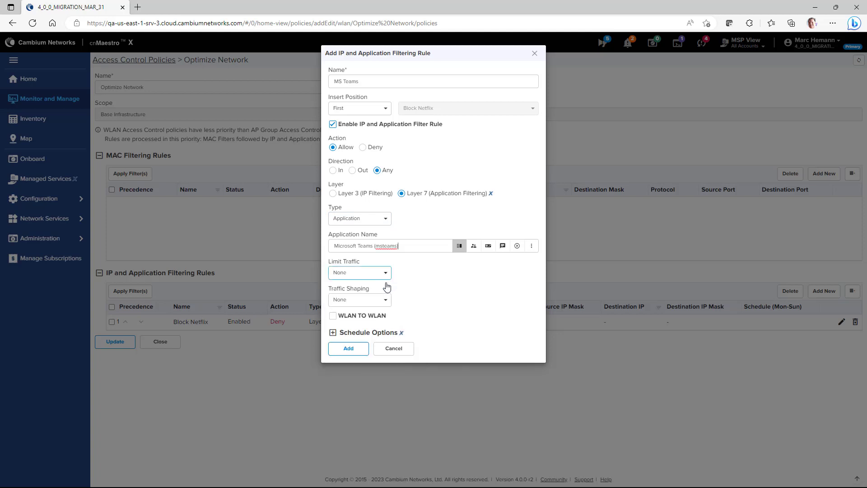
pyautogui.click(359, 299)
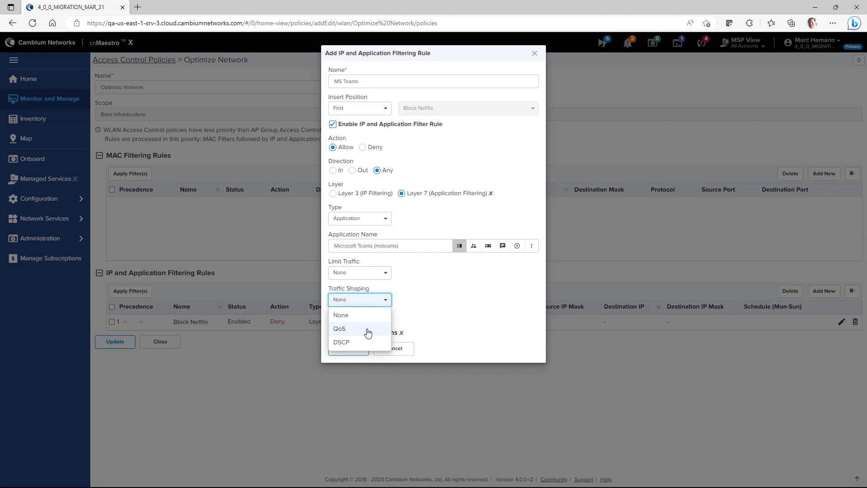
pyautogui.click(338, 328)
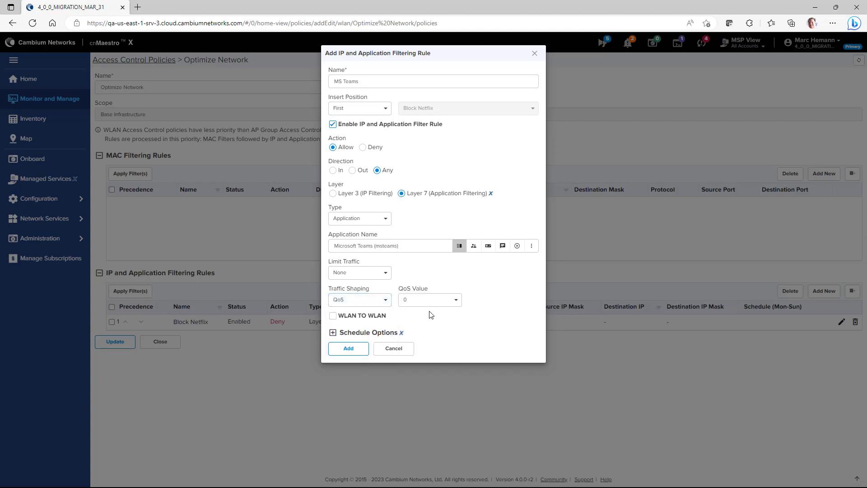
pyautogui.click(430, 300)
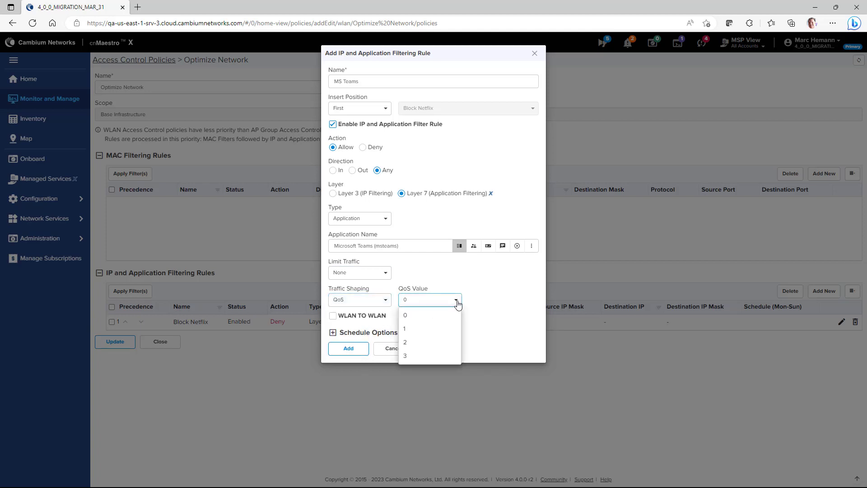
pyautogui.click(405, 356)
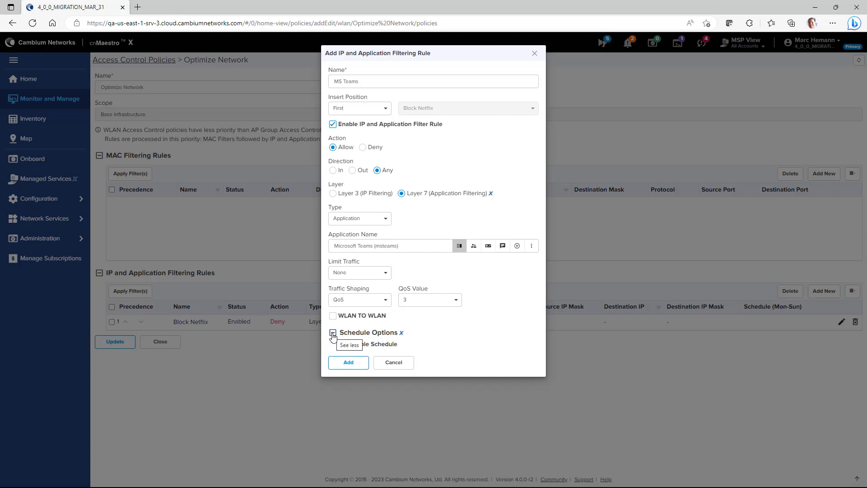
# Step: Turn on Schedule Options for the rule and choose its time settings
pyautogui.click(344, 343)
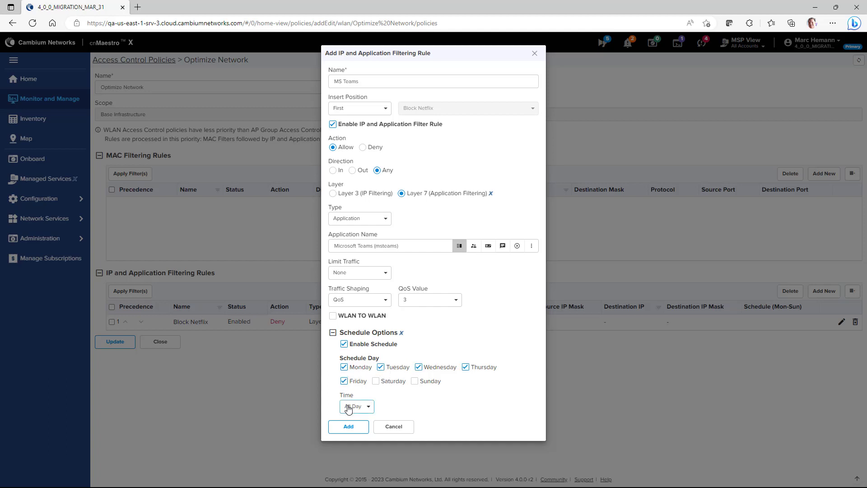
pyautogui.click(356, 405)
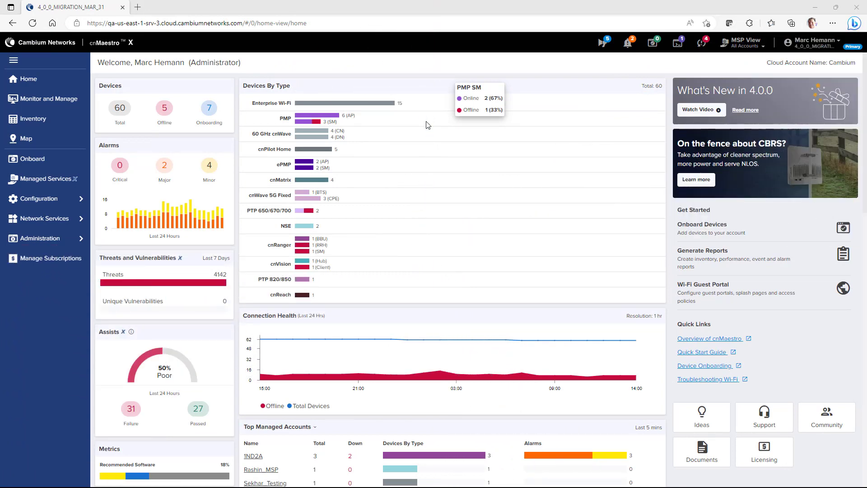
# Step: Return to the Optimize Network policy and start a new IP and application filtering rule
pyautogui.click(38, 198)
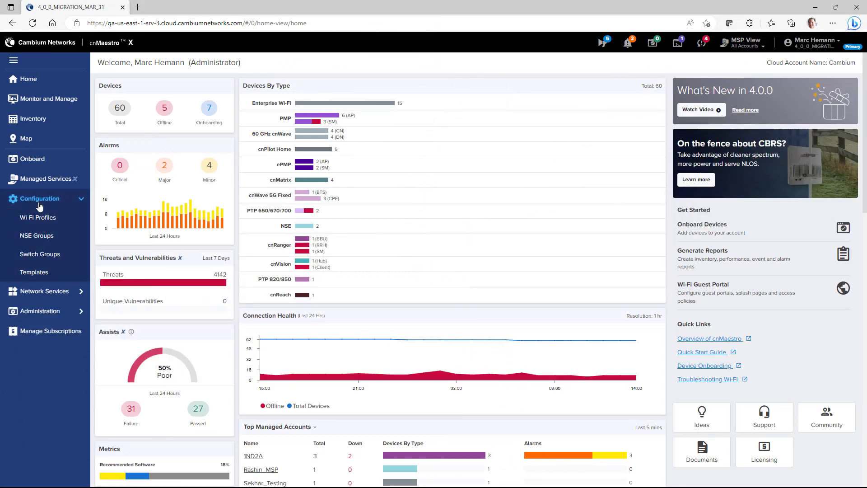
pyautogui.click(38, 217)
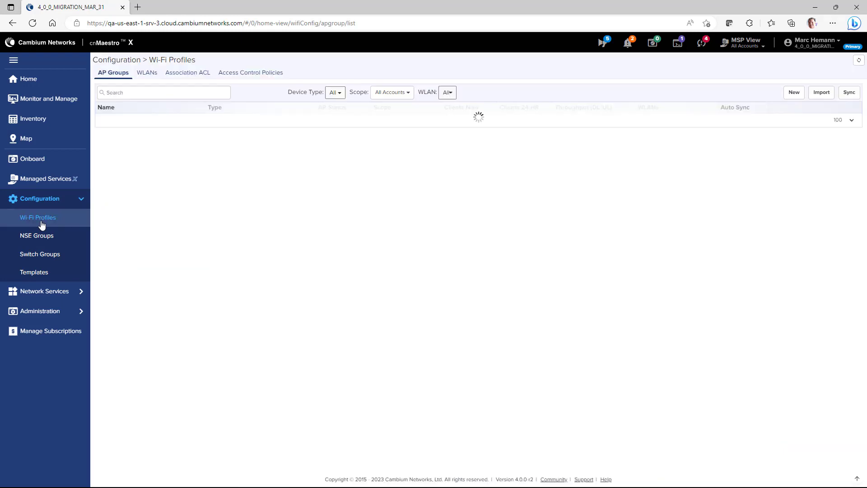
pyautogui.click(251, 73)
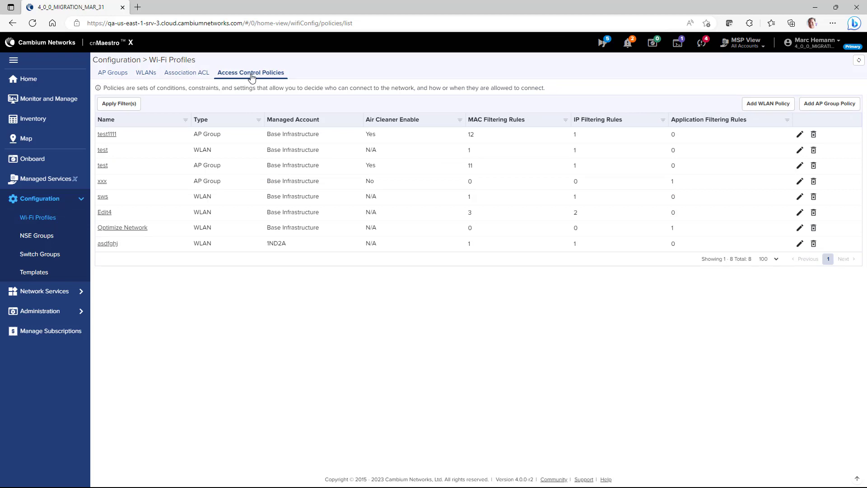
pyautogui.moveTo(122, 228)
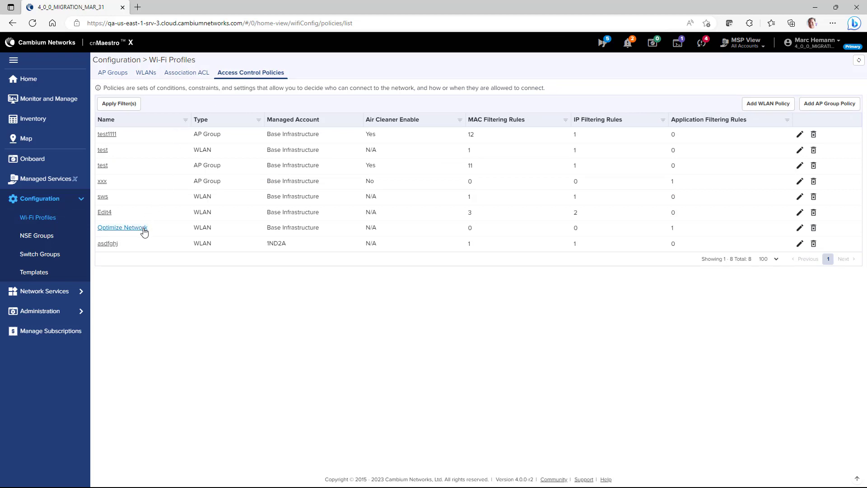
pyautogui.click(122, 228)
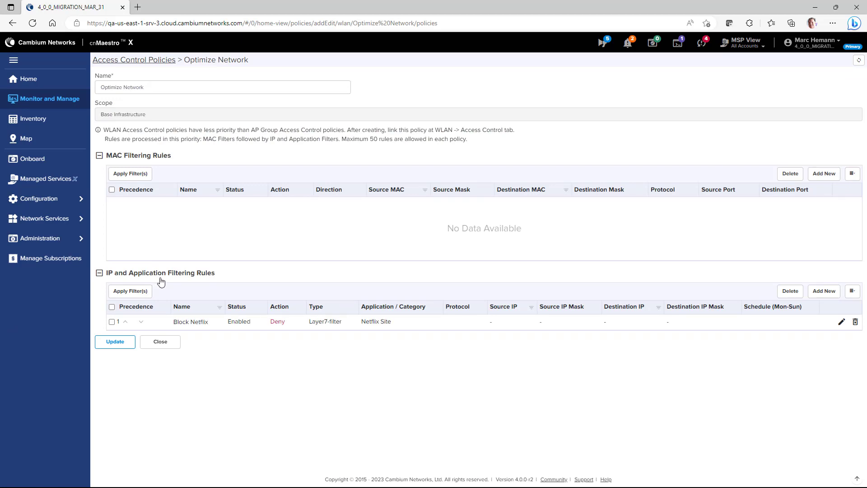
pyautogui.click(824, 291)
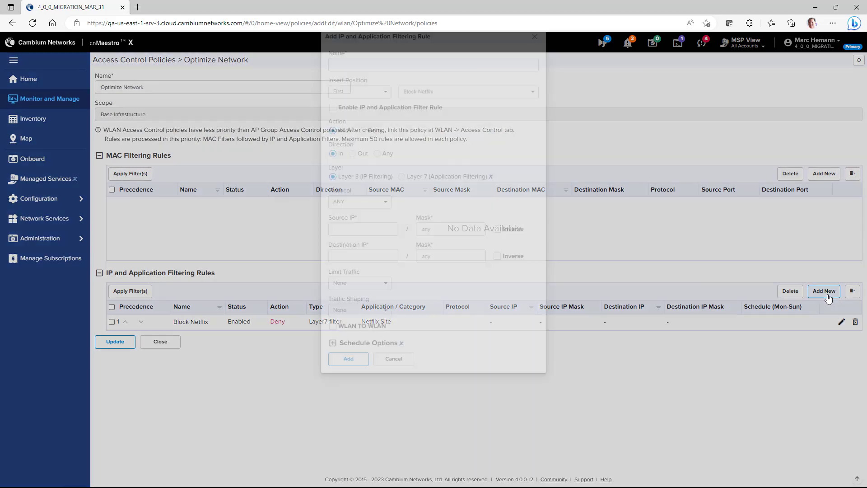
# Step: Name the rule 'Block FTP', enable it, and restrict the protocol to TCP
pyautogui.write('Block FTP')
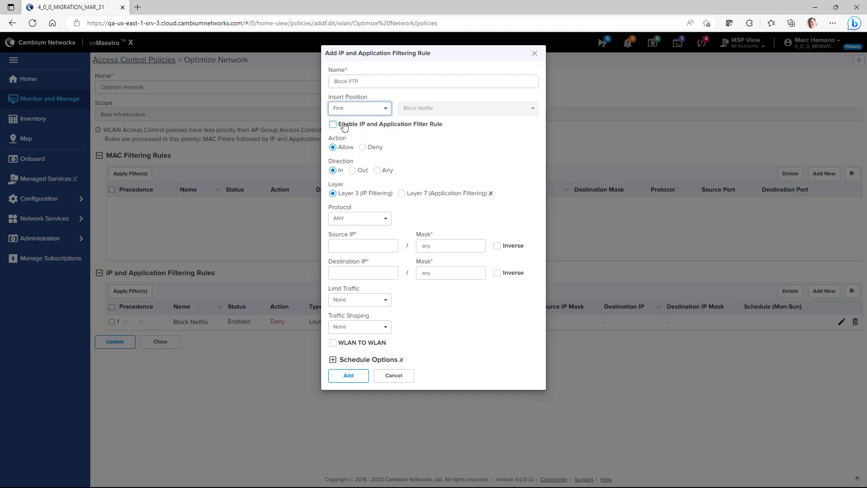
pyautogui.click(333, 124)
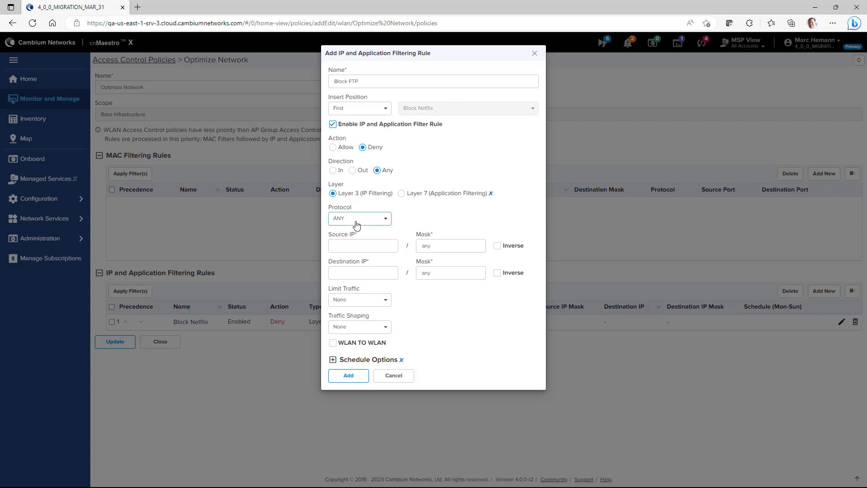
pyautogui.click(359, 217)
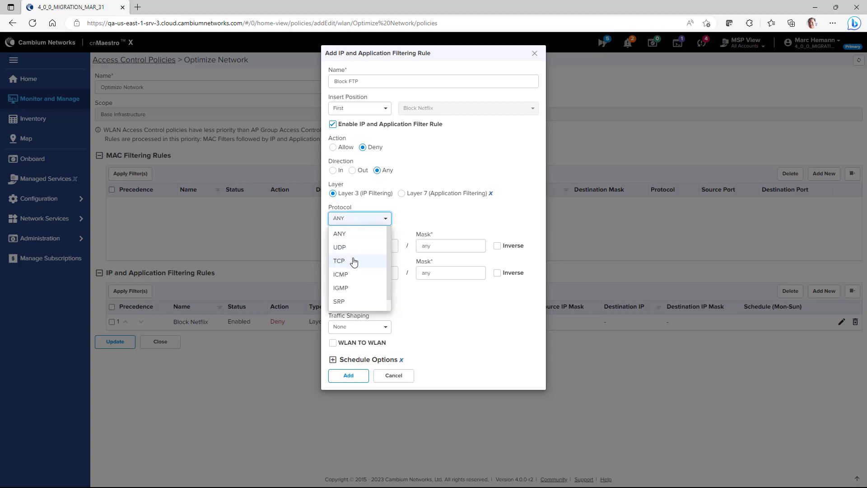
pyautogui.click(339, 260)
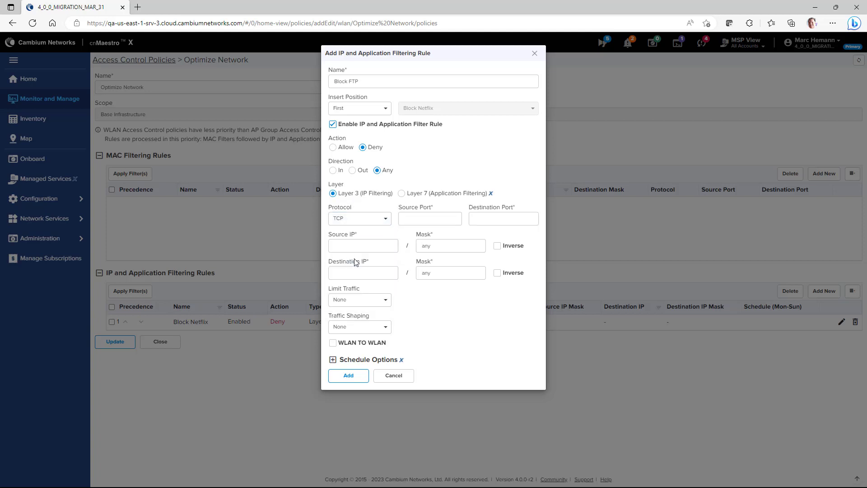
# Step: Set source and destination ports to 21 and source IP to any
pyautogui.click(430, 218)
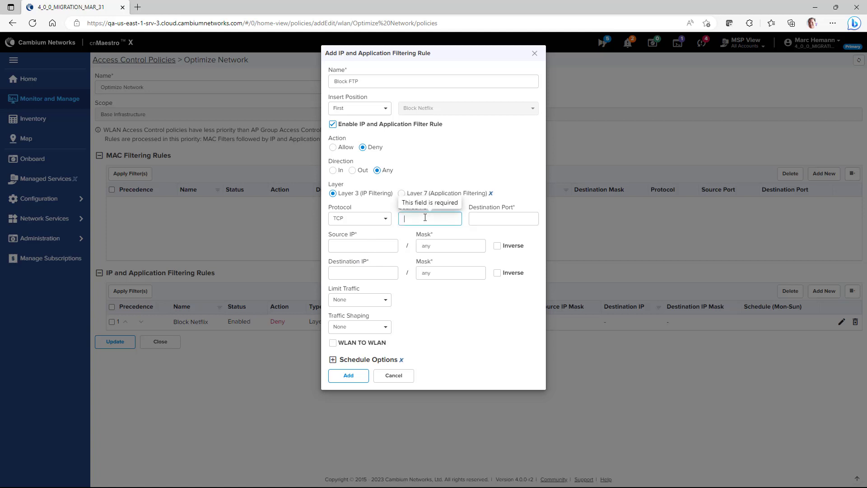
pyautogui.moveTo(425, 218)
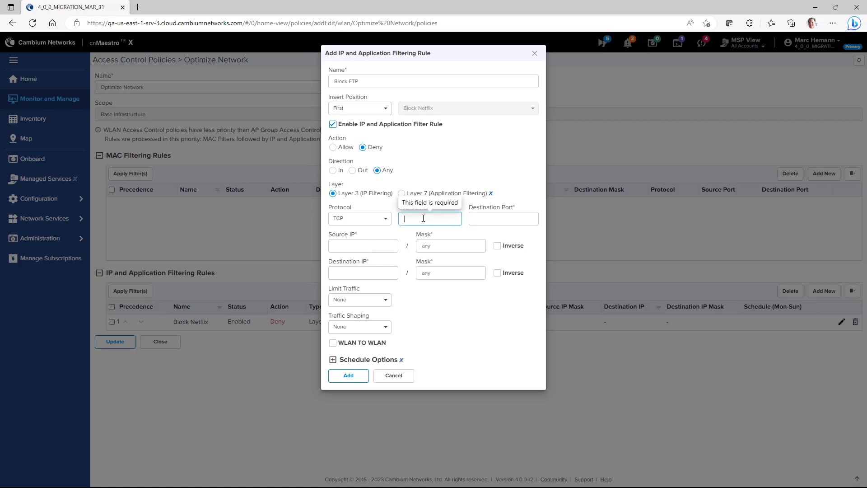
pyautogui.write('21')
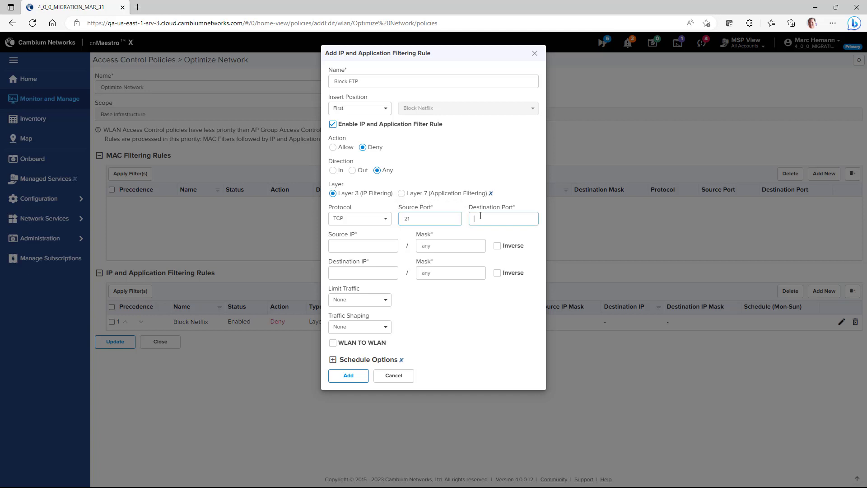
pyautogui.write('21')
pyautogui.click(363, 245)
pyautogui.write('any')
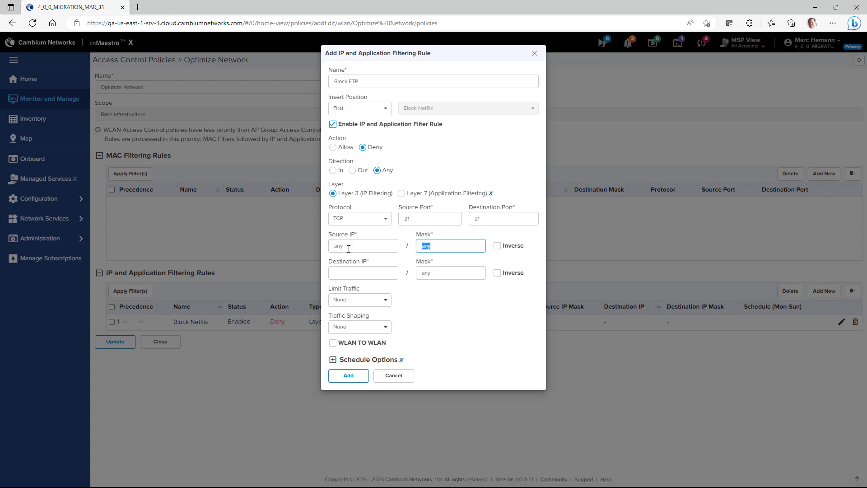
pyautogui.write('a')
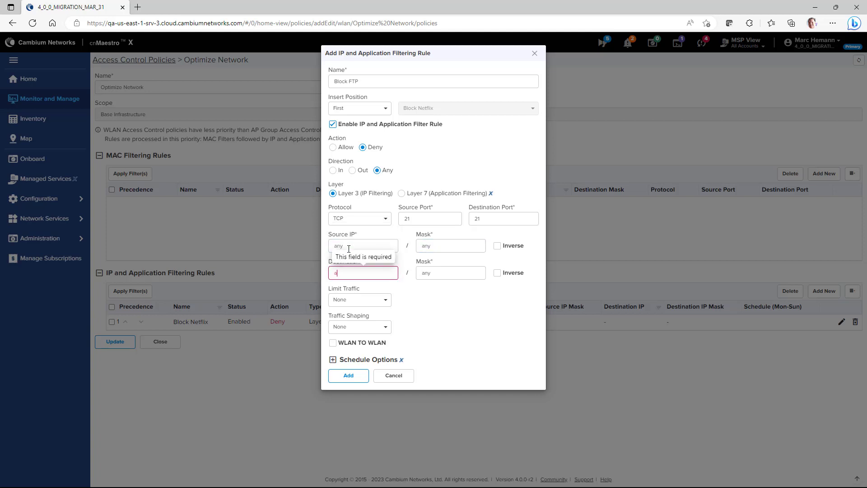